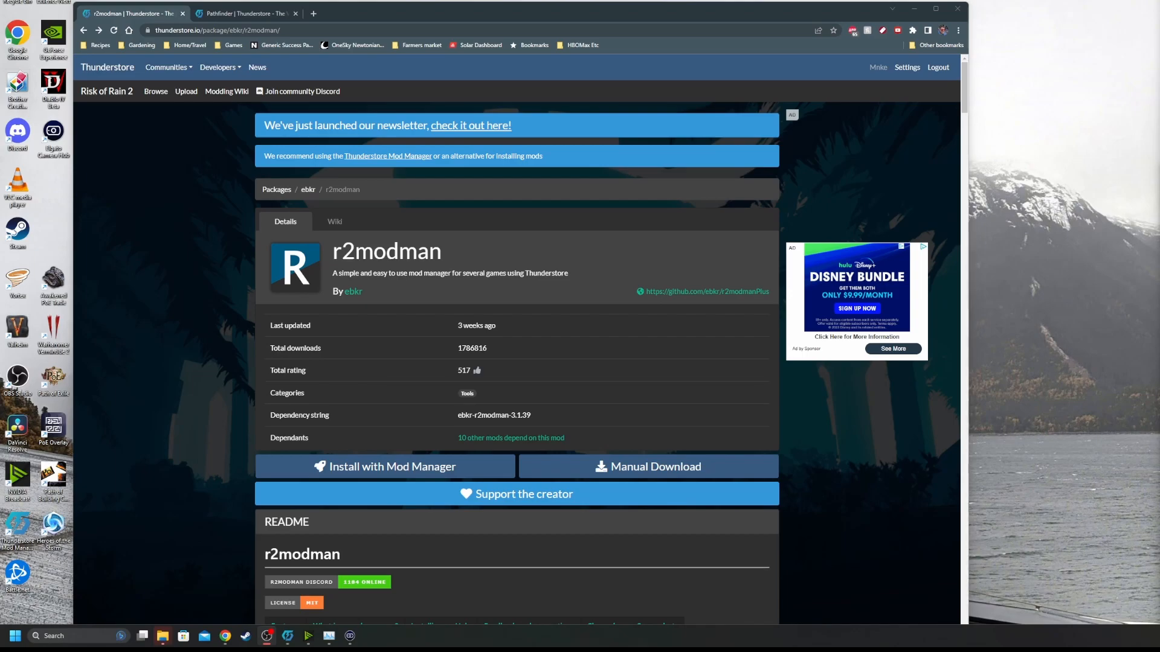
{"action": "mouse_move", "coordinate": [704, 343]}
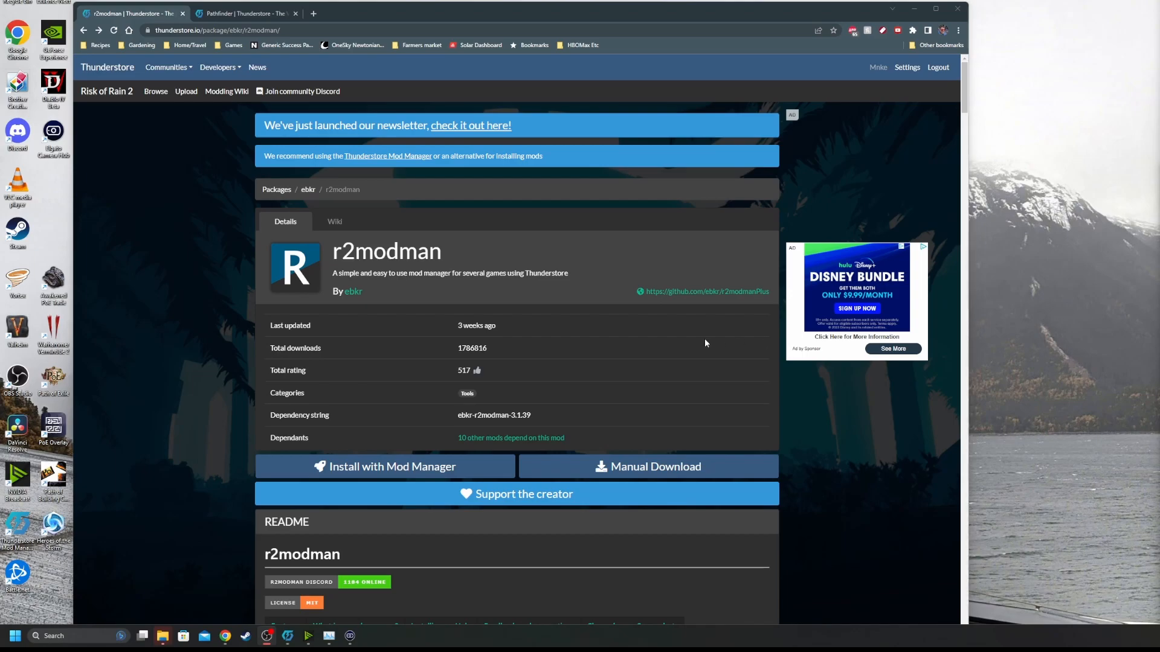
{"action": "mouse_move", "coordinate": [661, 377]}
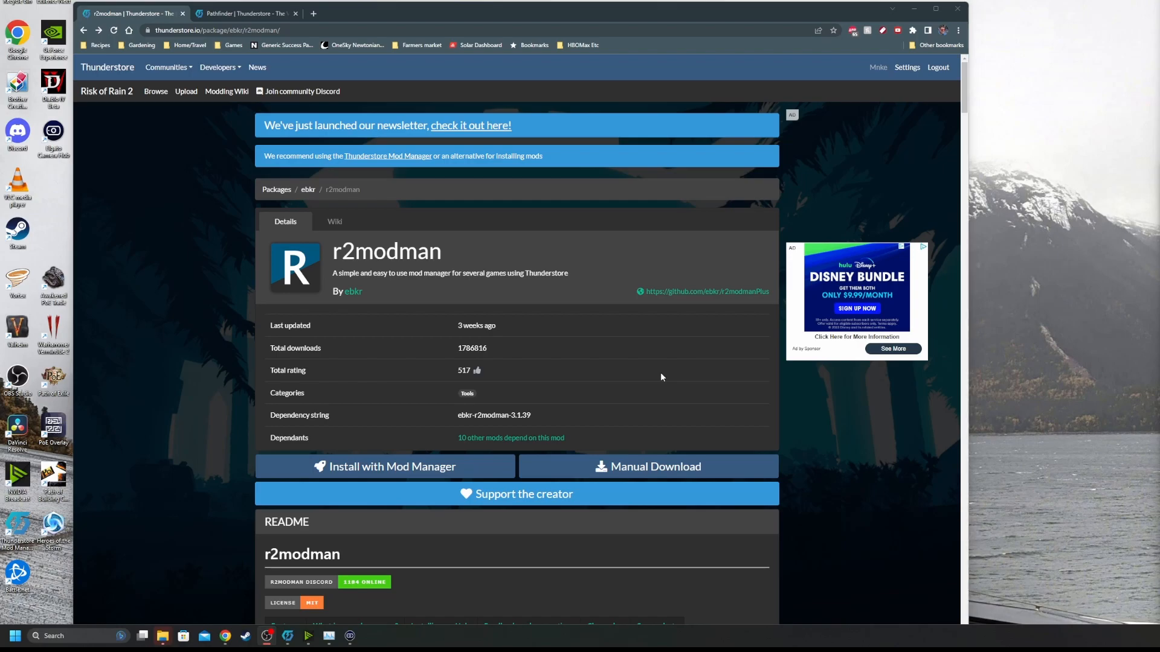
{"action": "mouse_move", "coordinate": [642, 494]}
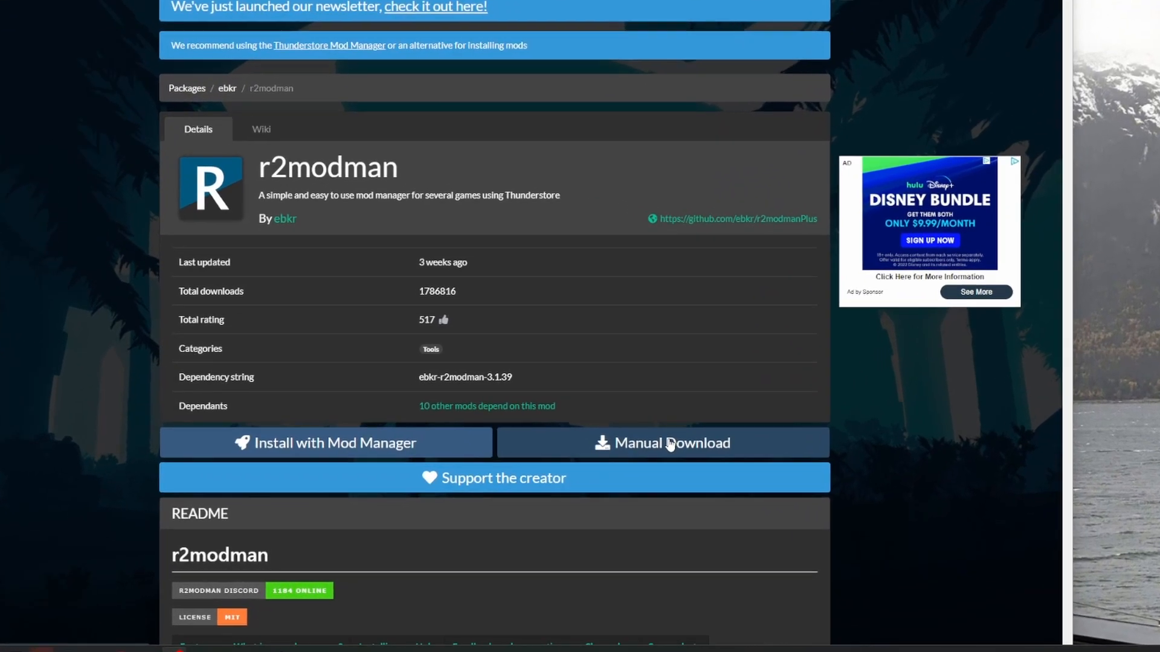
Download the r2modman 3.1.39 zip from Thunderstore into the Downloads folder.
{"action": "scroll", "scroll_direction": "down", "scroll_amount": 3}
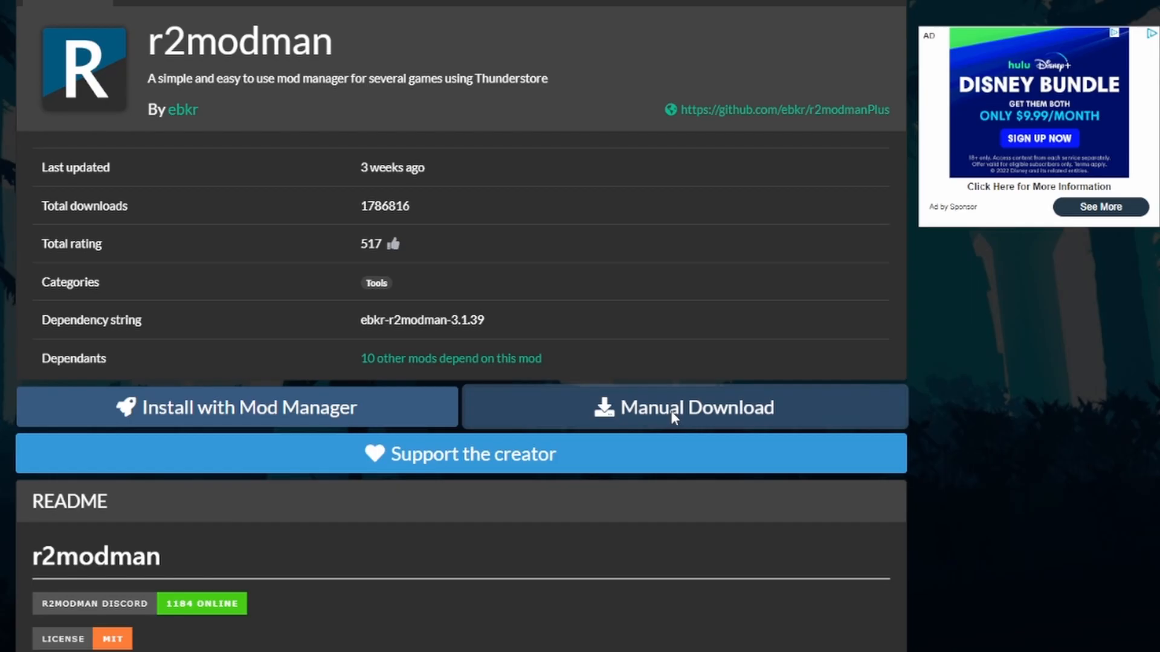
{"action": "left_click", "coordinate": [682, 406]}
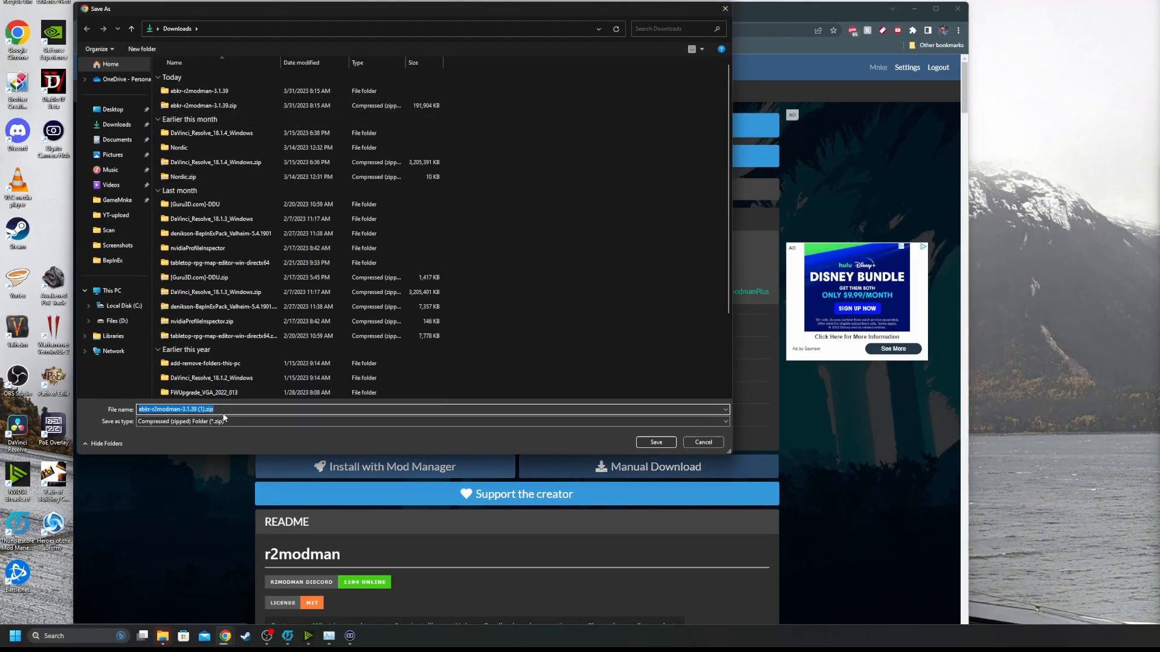
{"action": "left_click", "coordinate": [701, 442]}
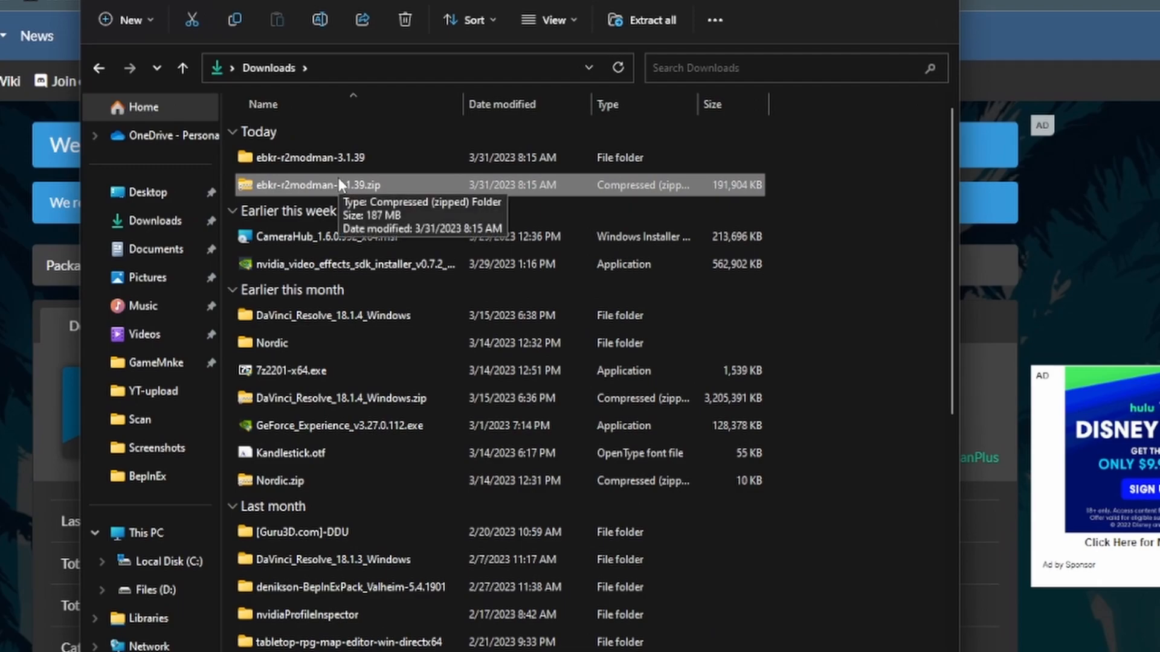
Open the extracted ebkr-r2modman-3.1.39 folder in Downloads.
{"action": "right_click", "coordinate": [334, 185]}
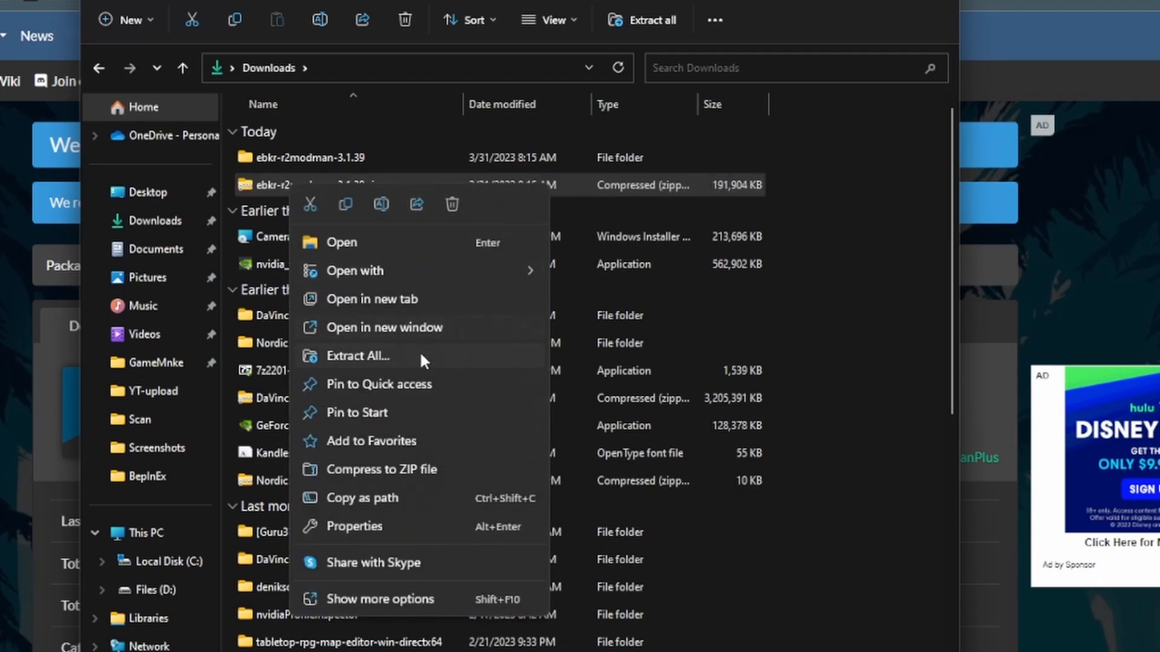
{"action": "mouse_move", "coordinate": [310, 165]}
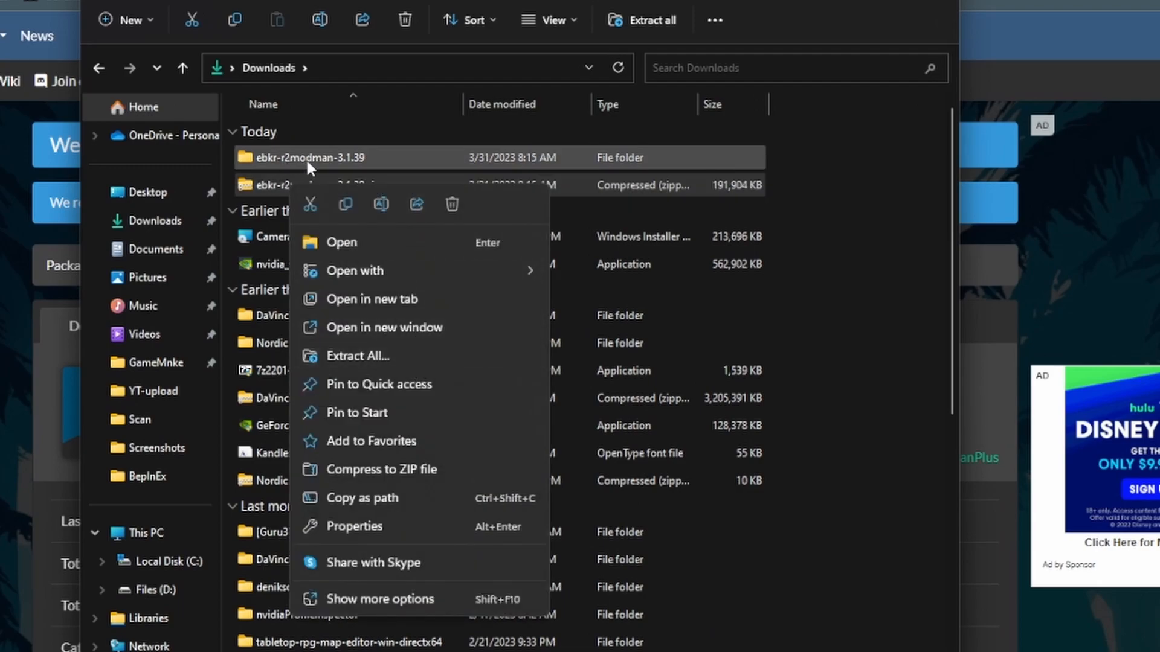
{"action": "mouse_move", "coordinate": [308, 157]}
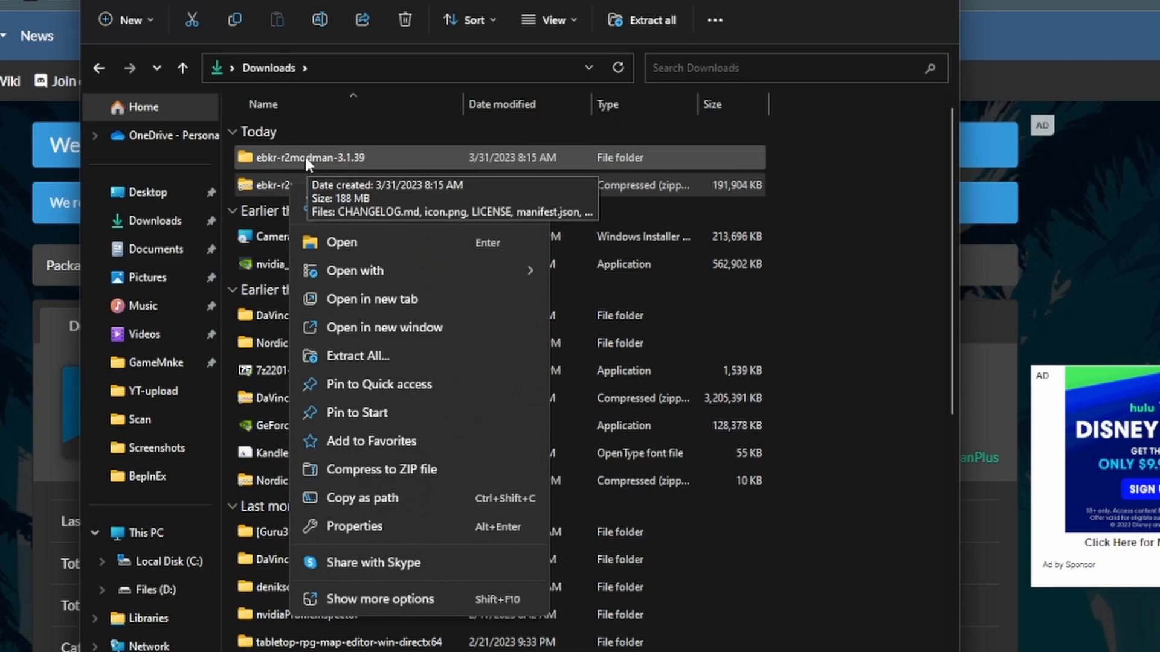
{"action": "mouse_move", "coordinate": [306, 164]}
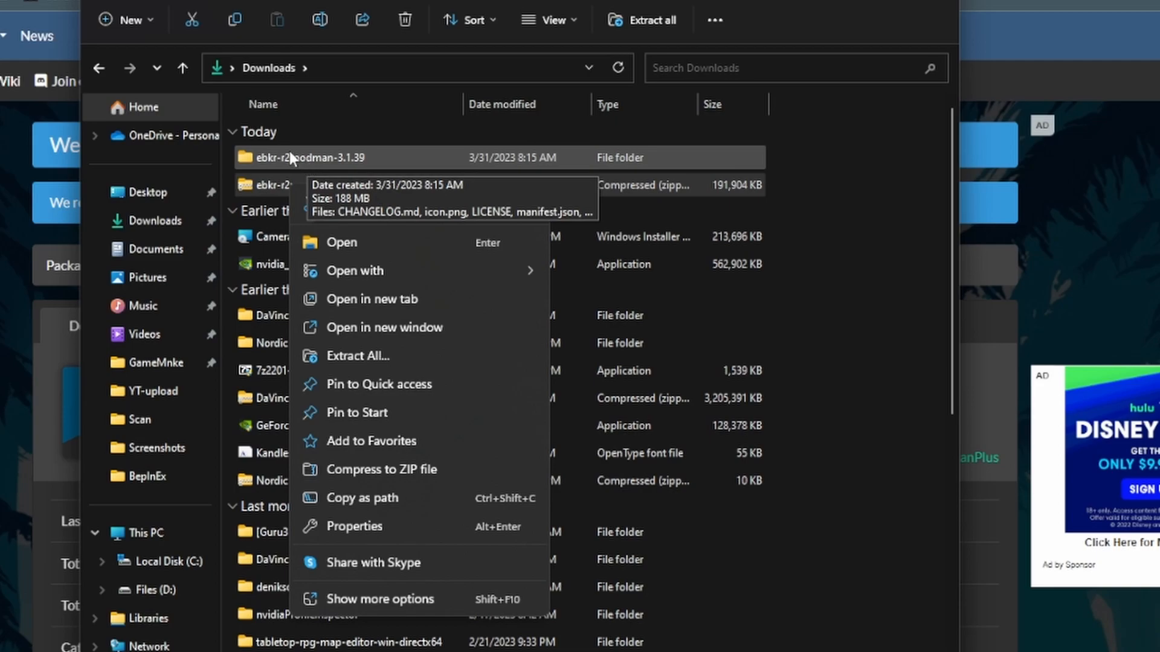
{"action": "left_click", "coordinate": [340, 242]}
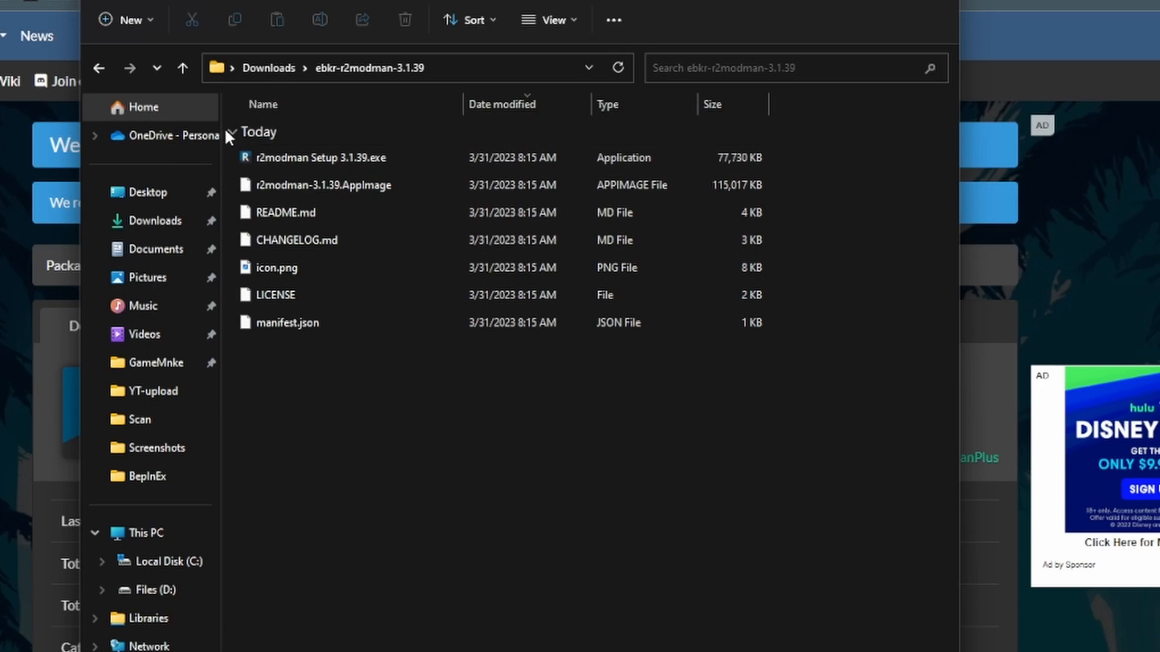
{"action": "mouse_move", "coordinate": [344, 157]}
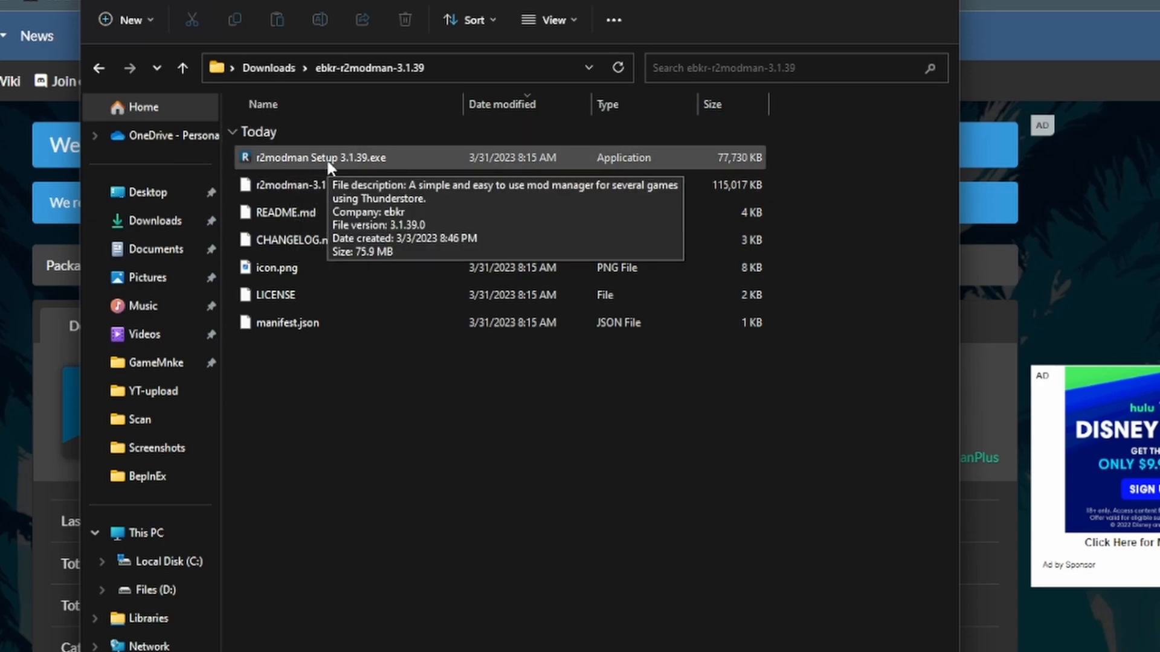
Install r2modman 3.1.39 for only the current user in the default folder, then launch it.
{"action": "double_click", "coordinate": [329, 157]}
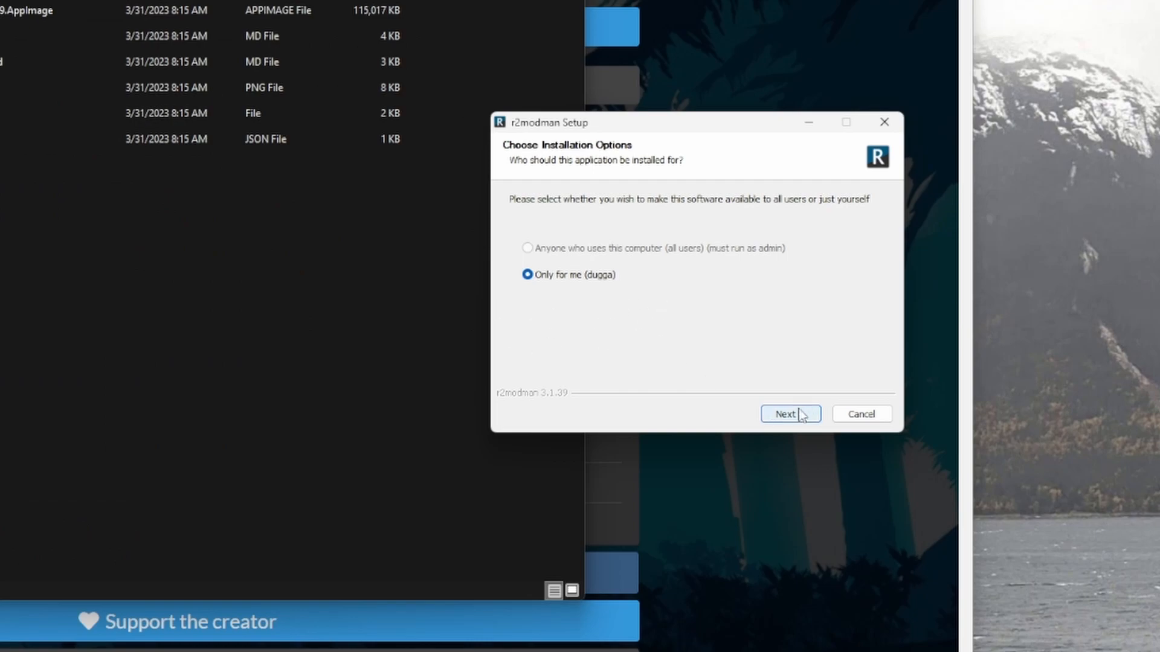
{"action": "left_click", "coordinate": [789, 413]}
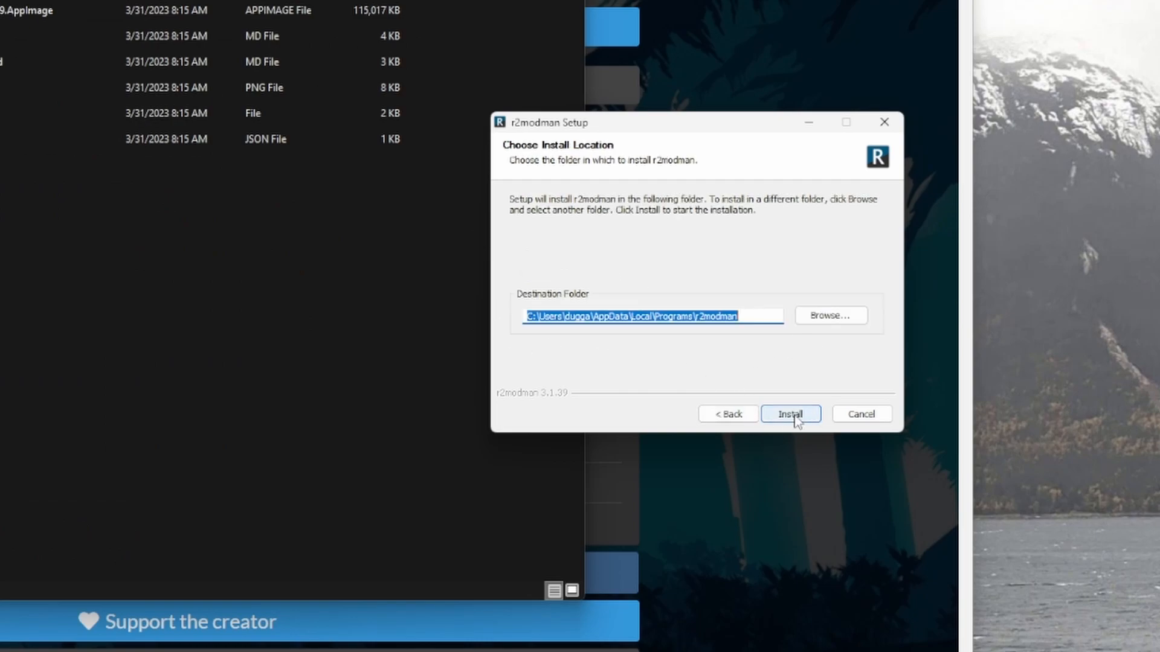
{"action": "left_click", "coordinate": [790, 413]}
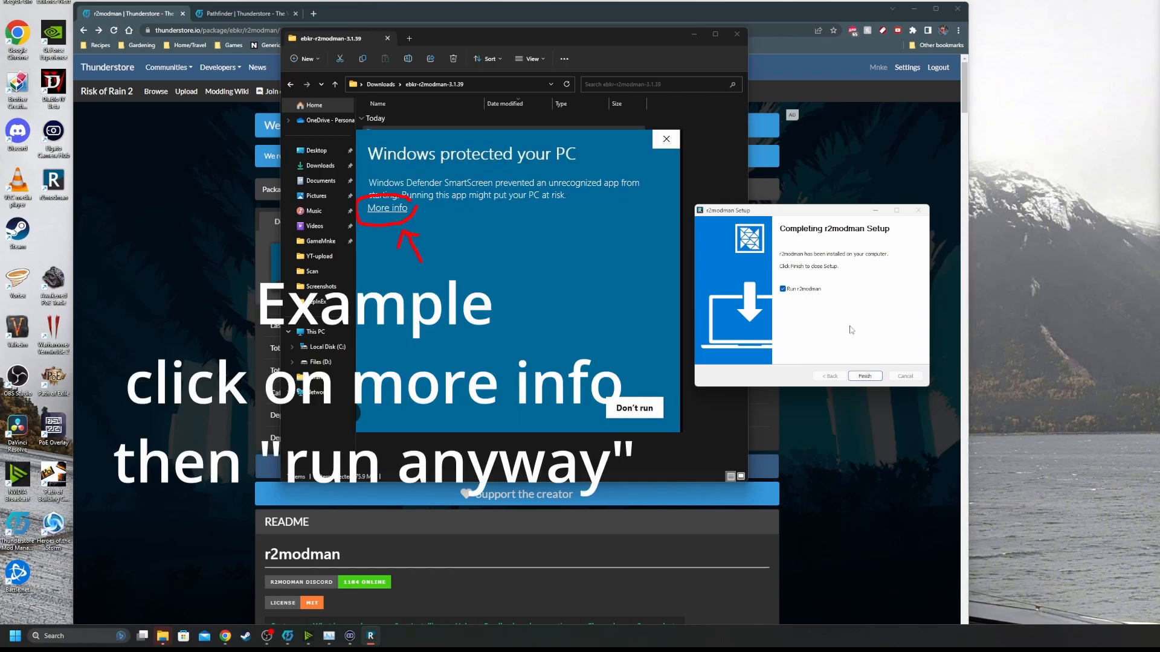
{"action": "left_click", "coordinate": [665, 139]}
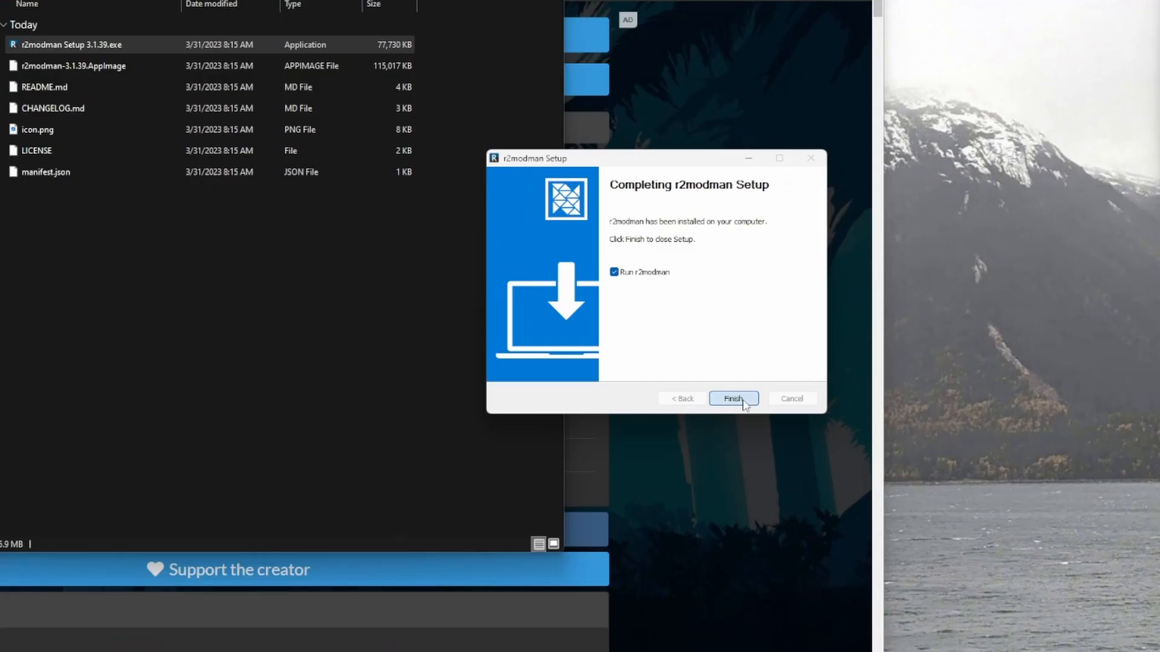
{"action": "left_click", "coordinate": [732, 398]}
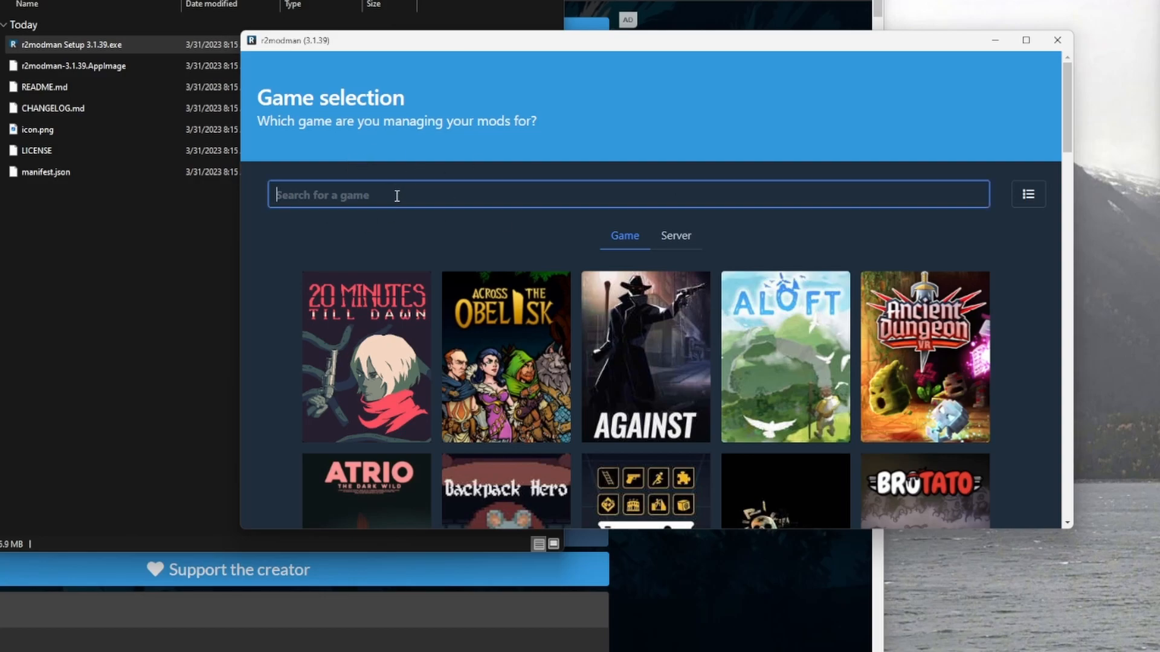
Set Valheim as the default game with Steam as its platform.
{"action": "type", "text": "va"}
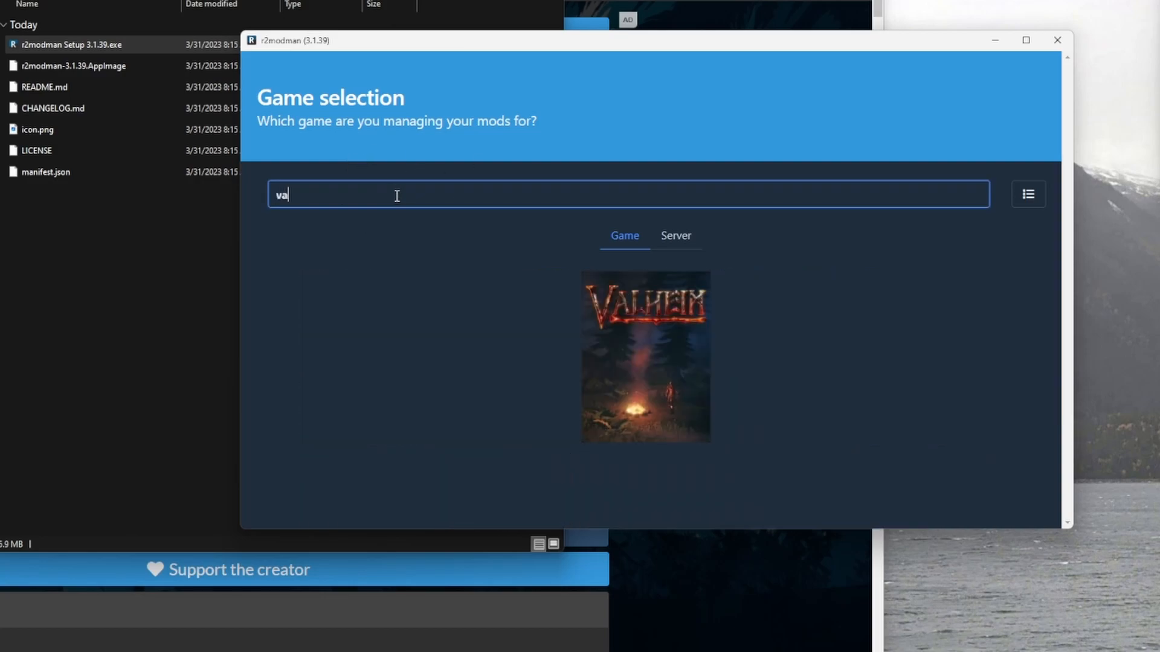
{"action": "mouse_move", "coordinate": [644, 357]}
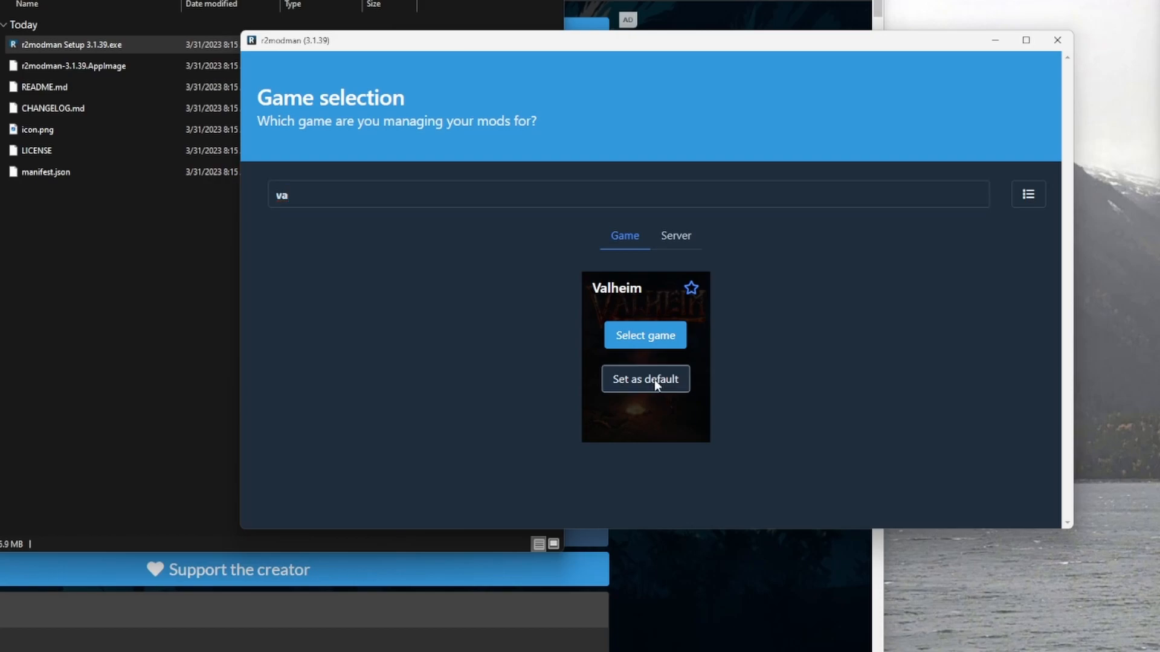
{"action": "left_click", "coordinate": [645, 335]}
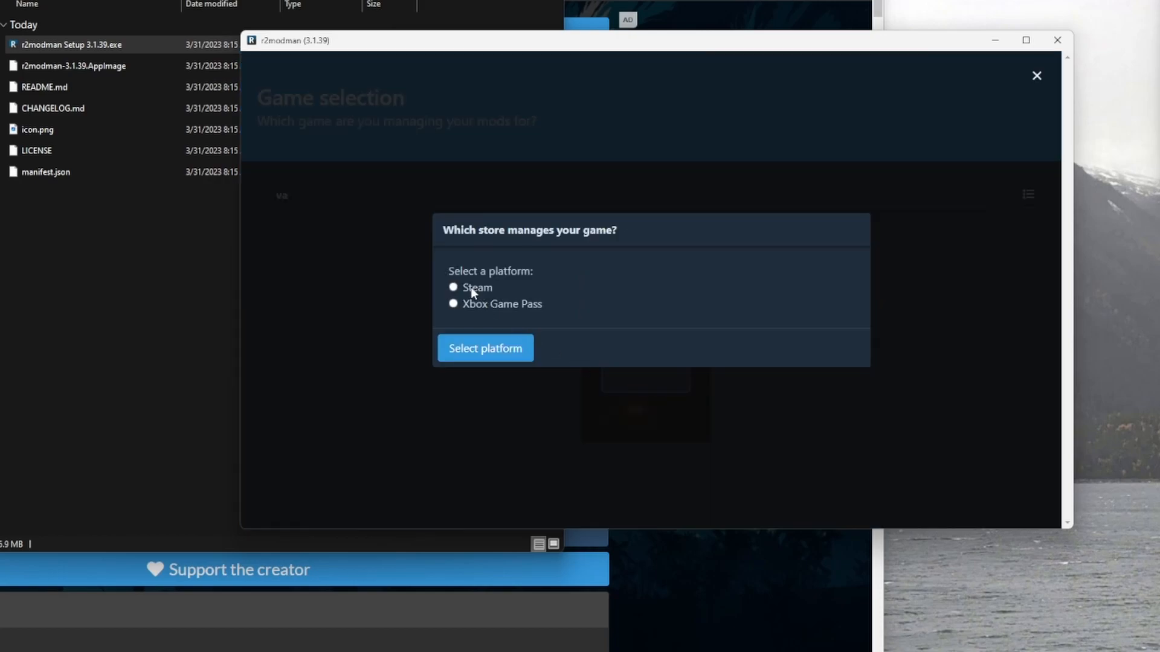
{"action": "left_click", "coordinate": [453, 287]}
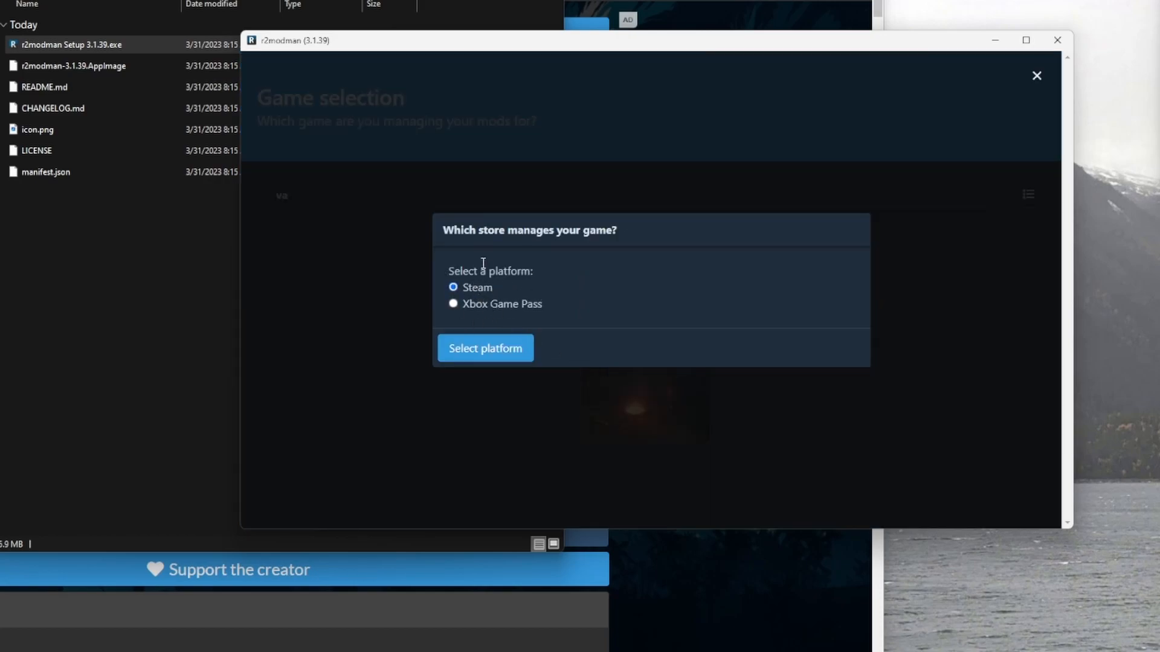
{"action": "left_click", "coordinate": [484, 348]}
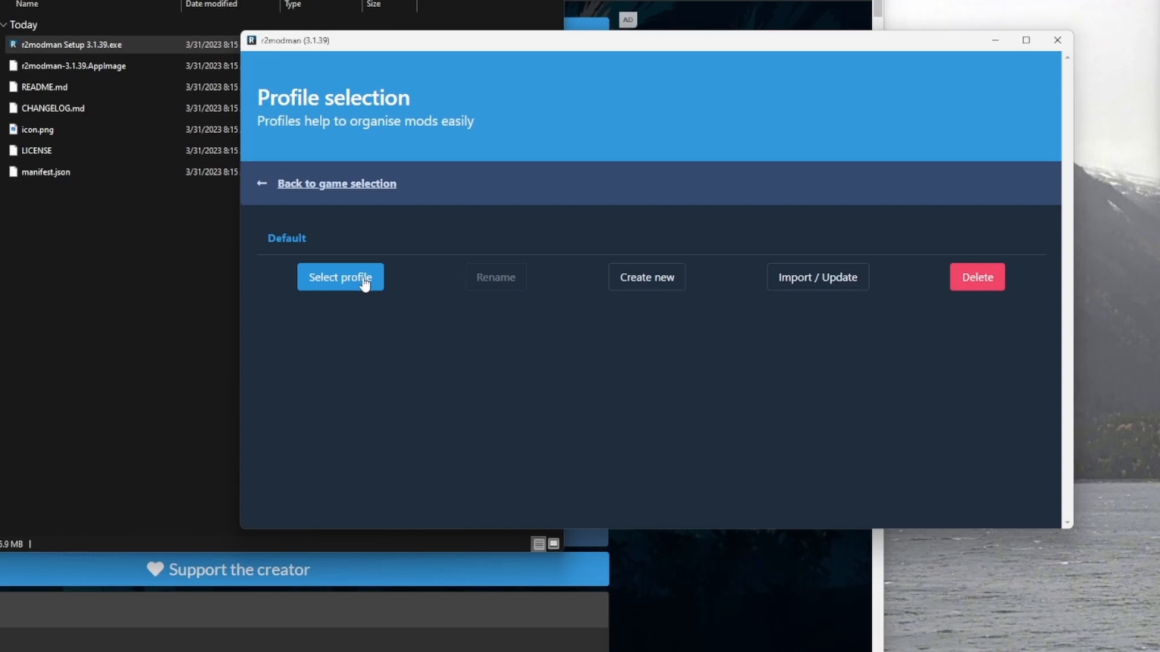
{"action": "mouse_move", "coordinate": [346, 284]}
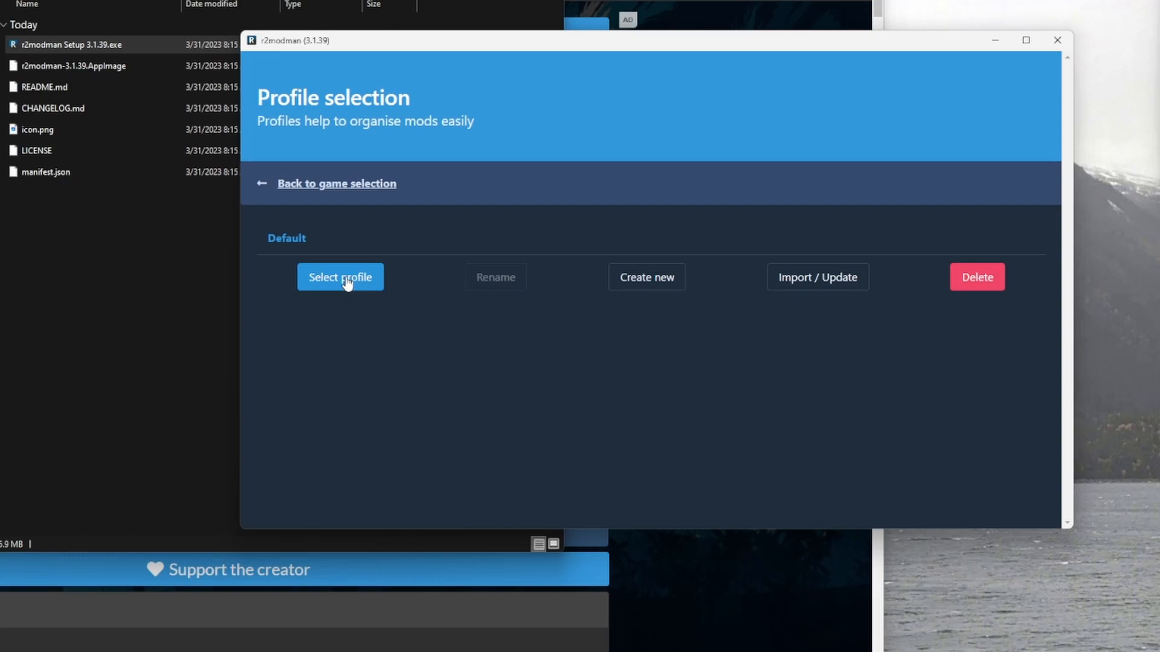
Load the Default Valheim profile.
{"action": "left_click", "coordinate": [339, 277]}
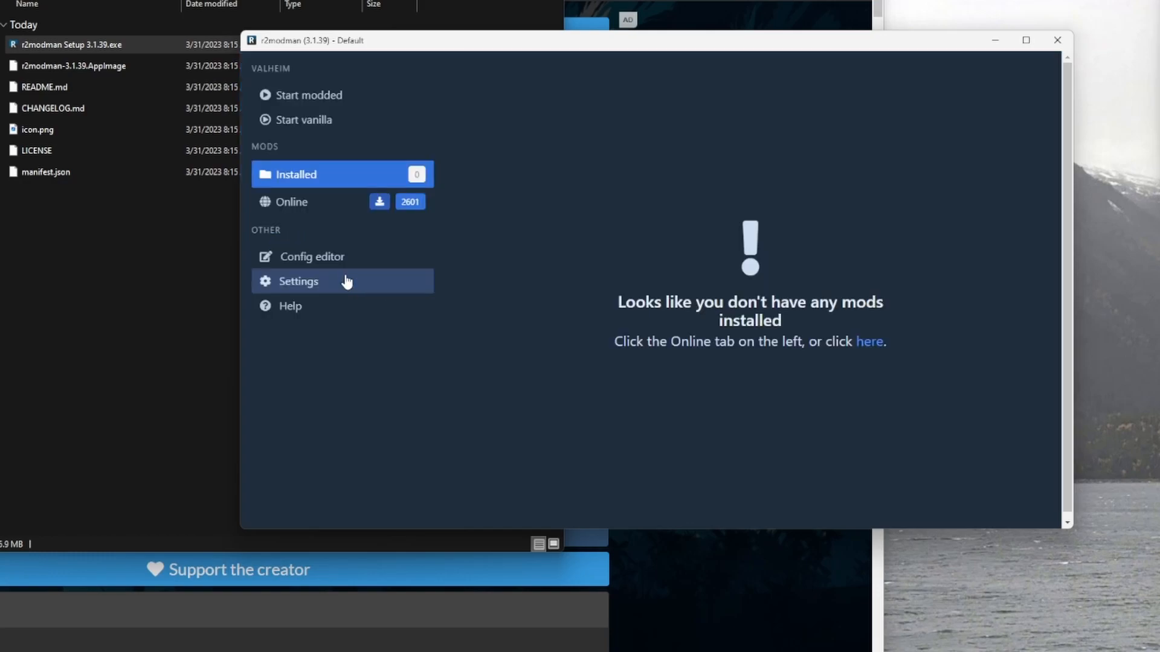
{"action": "mouse_move", "coordinate": [713, 264]}
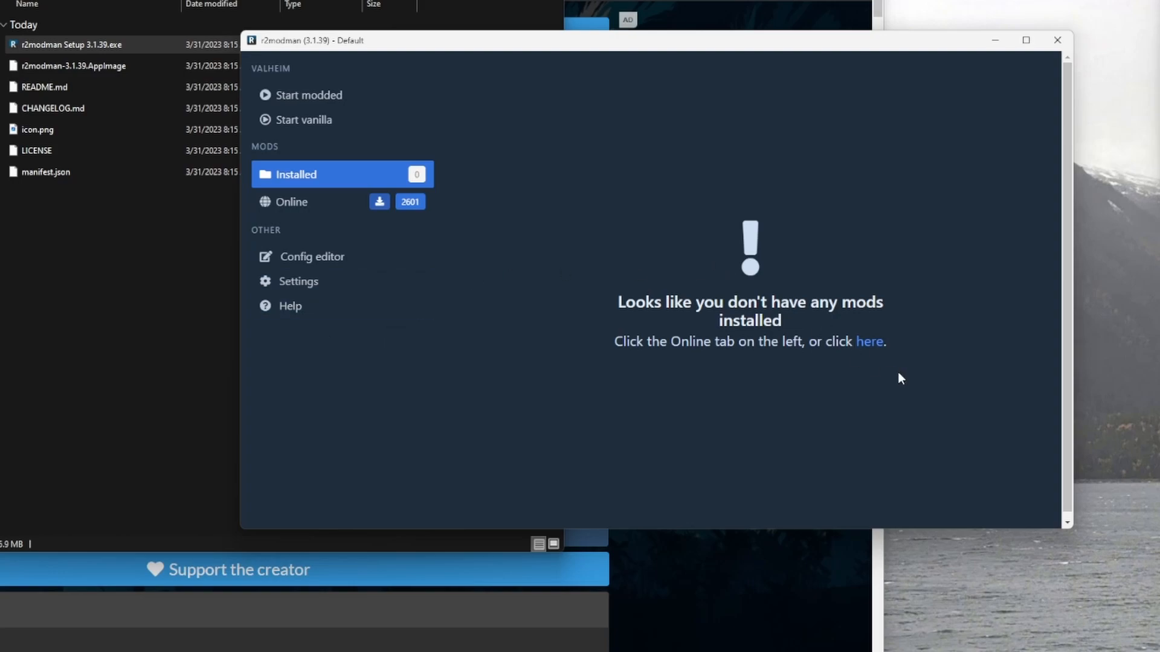
{"action": "mouse_move", "coordinate": [869, 341]}
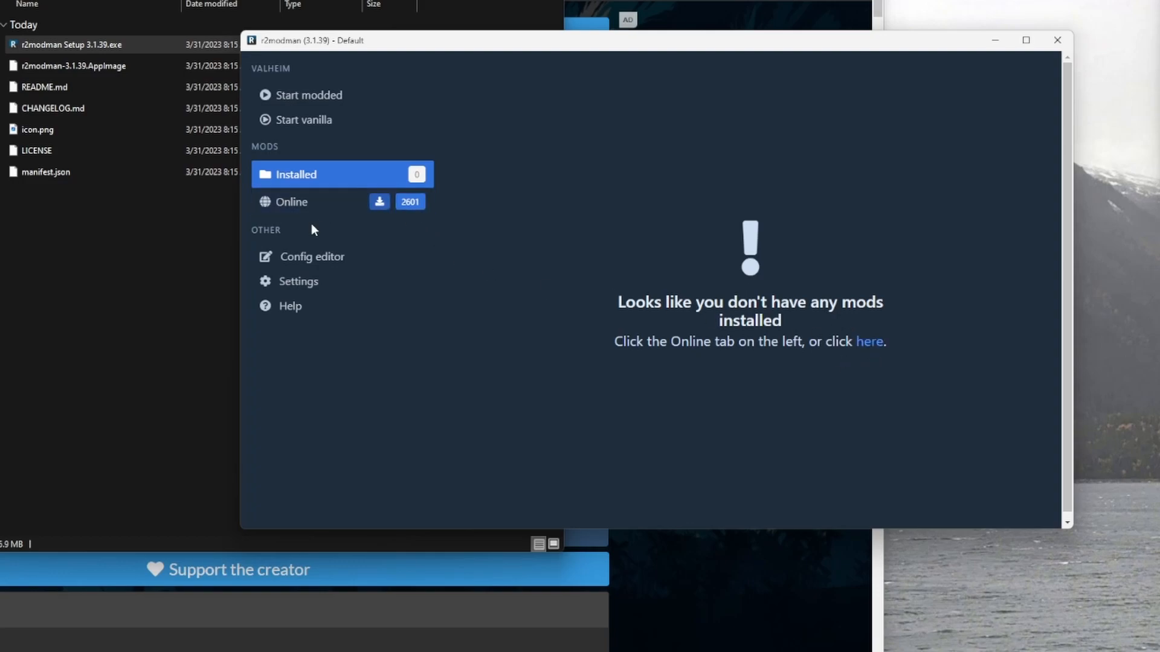
Install the latest BepInExPack_Valheim from the online mods, with its dependencies.
{"action": "left_click", "coordinate": [290, 201]}
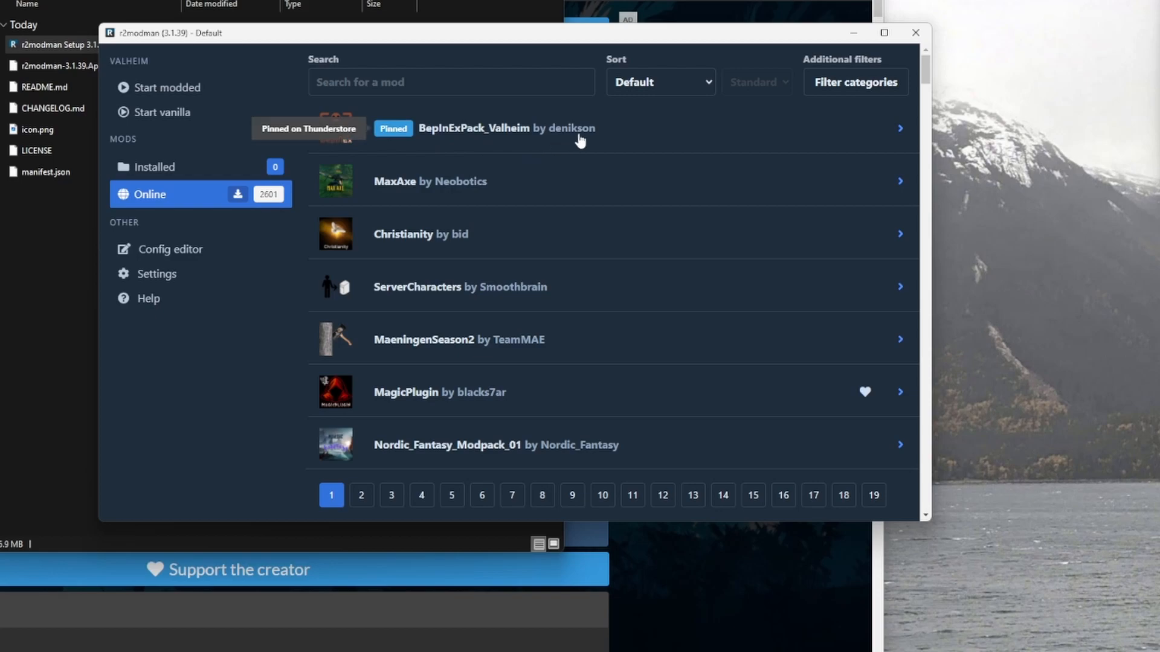
{"action": "mouse_move", "coordinate": [626, 140]}
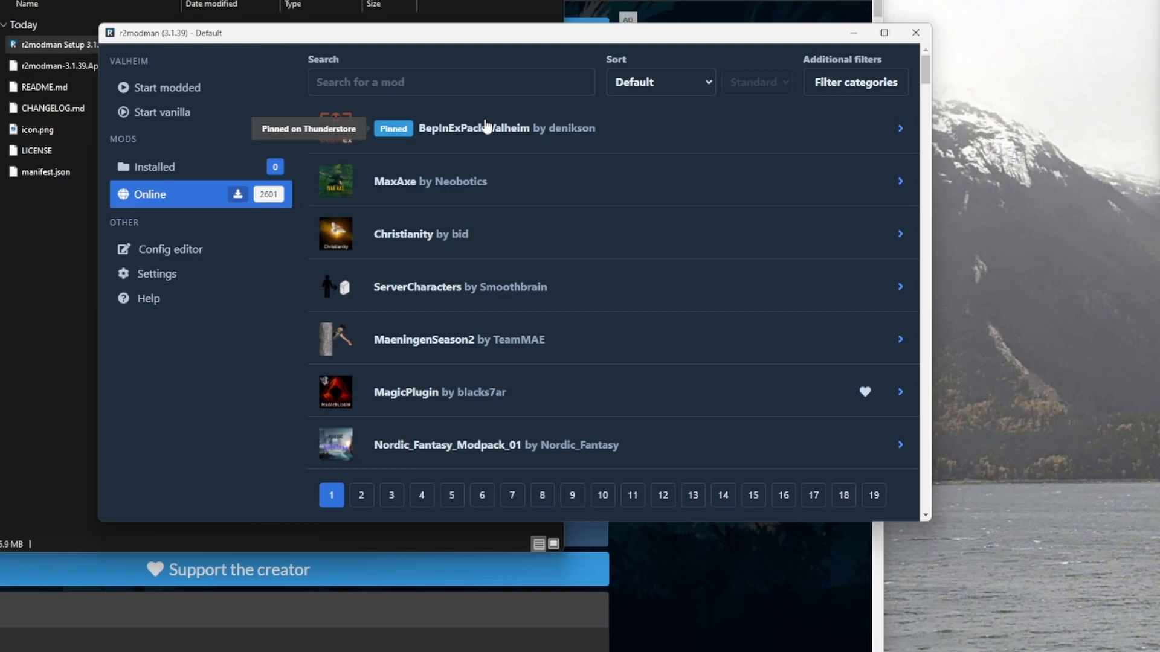
{"action": "mouse_move", "coordinate": [481, 151]}
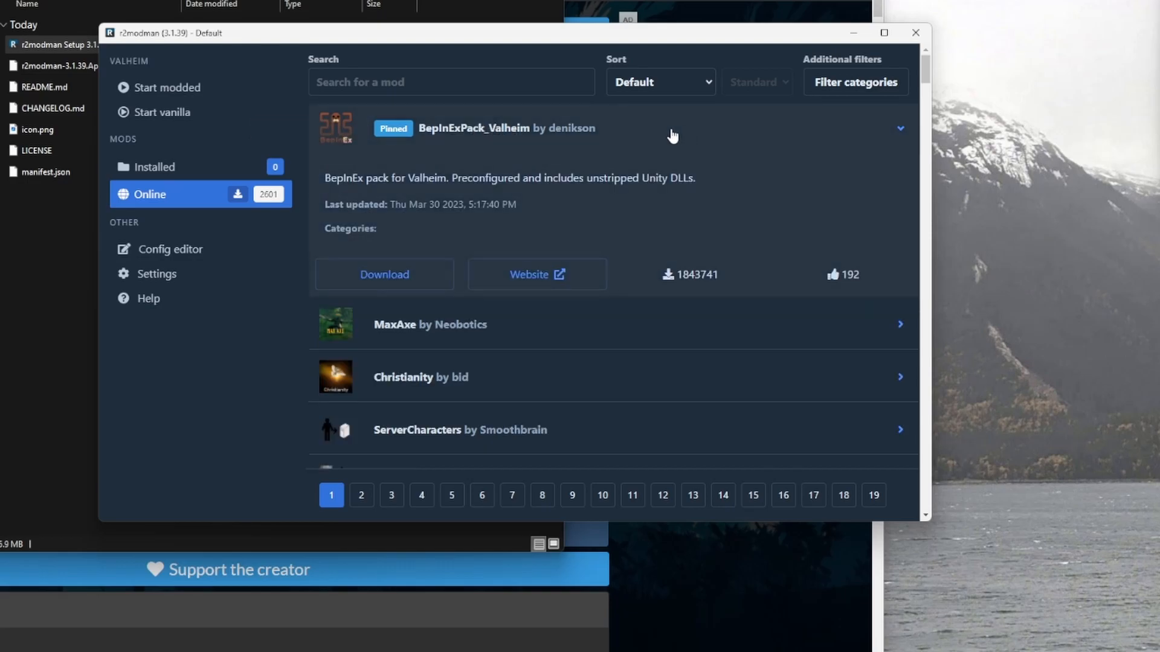
{"action": "left_click", "coordinate": [384, 274]}
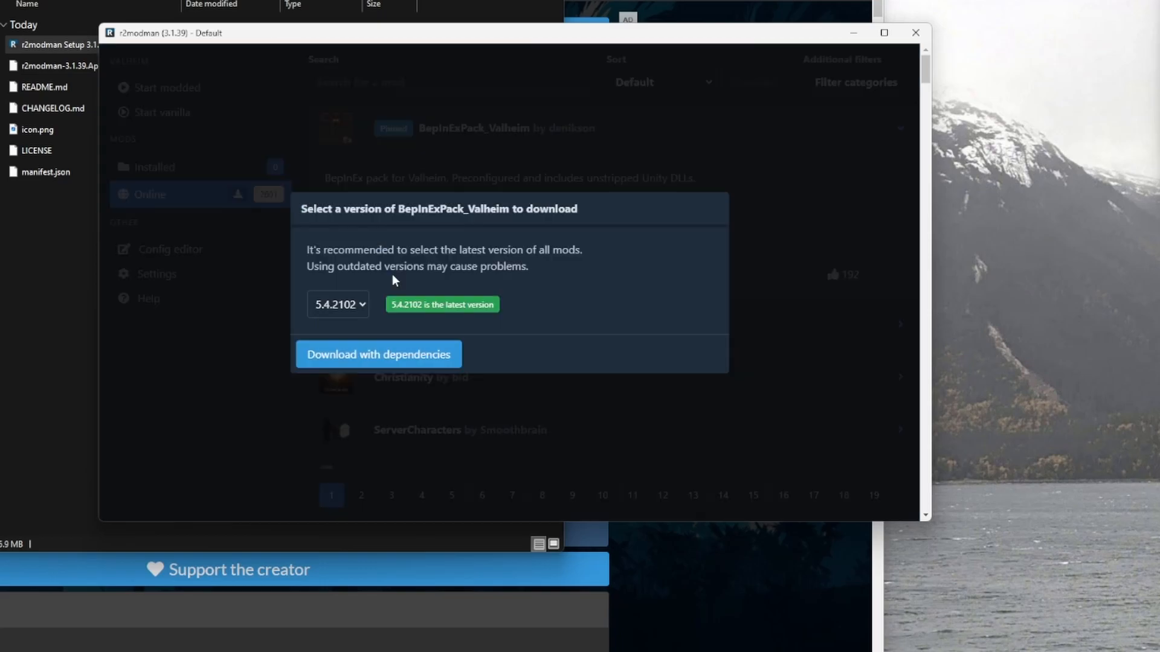
{"action": "left_click", "coordinate": [378, 353]}
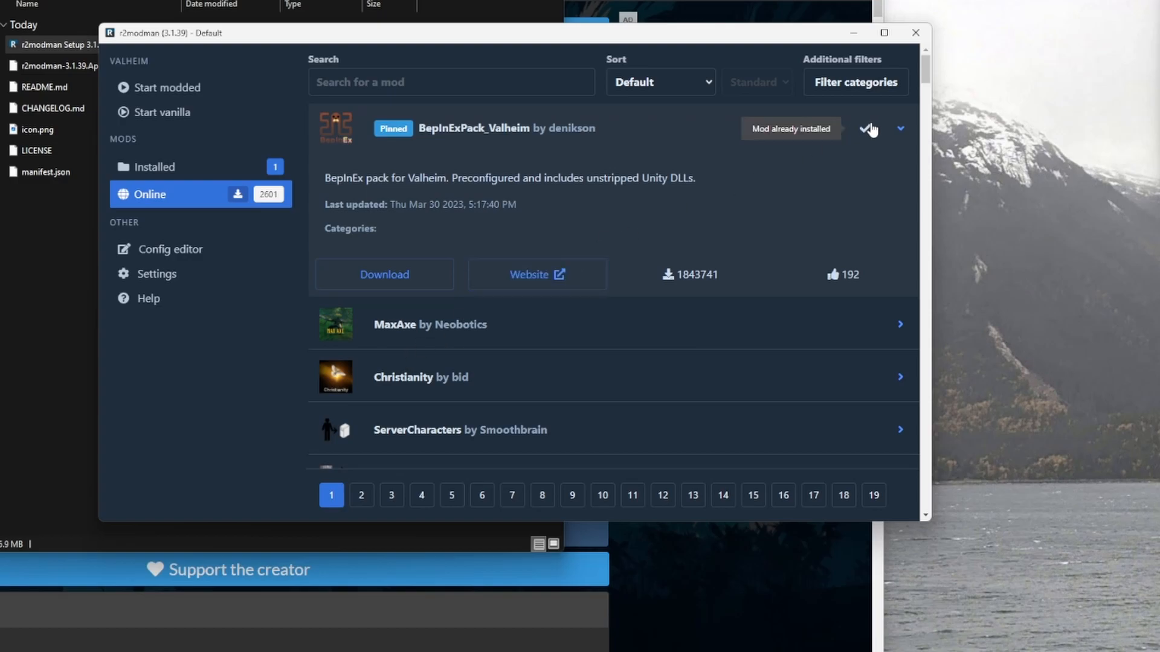
{"action": "left_click", "coordinate": [900, 128]}
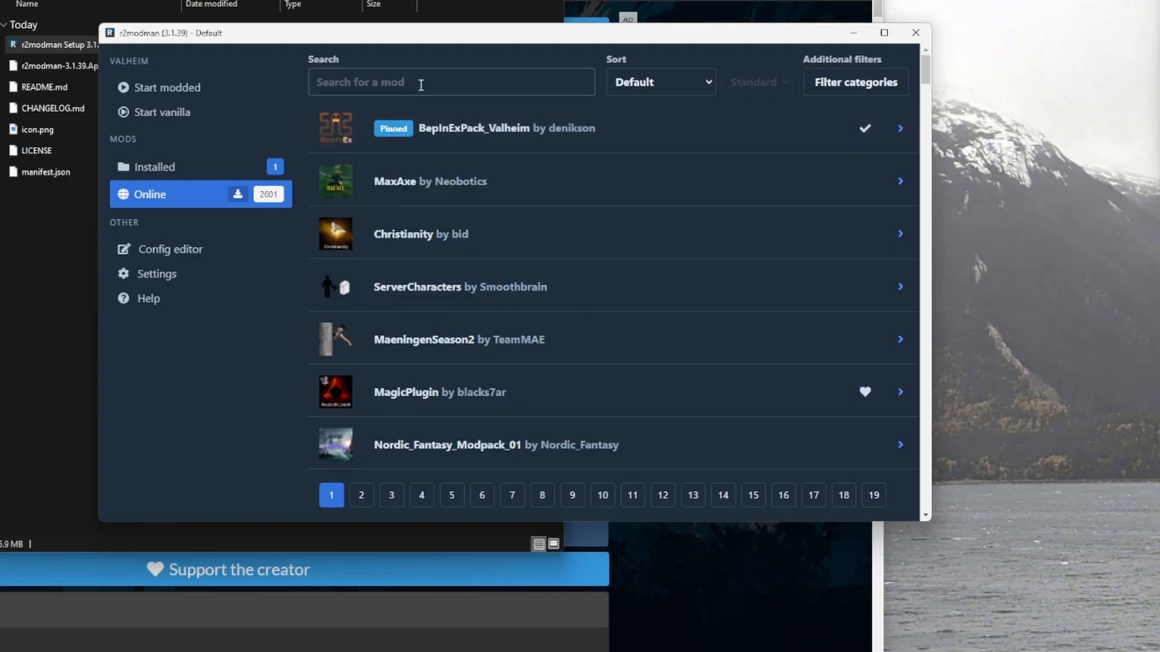
Search 'con' and install the latest Official_BepInEx_ConfigurationManager with its dependencies.
{"action": "left_click", "coordinate": [450, 81]}
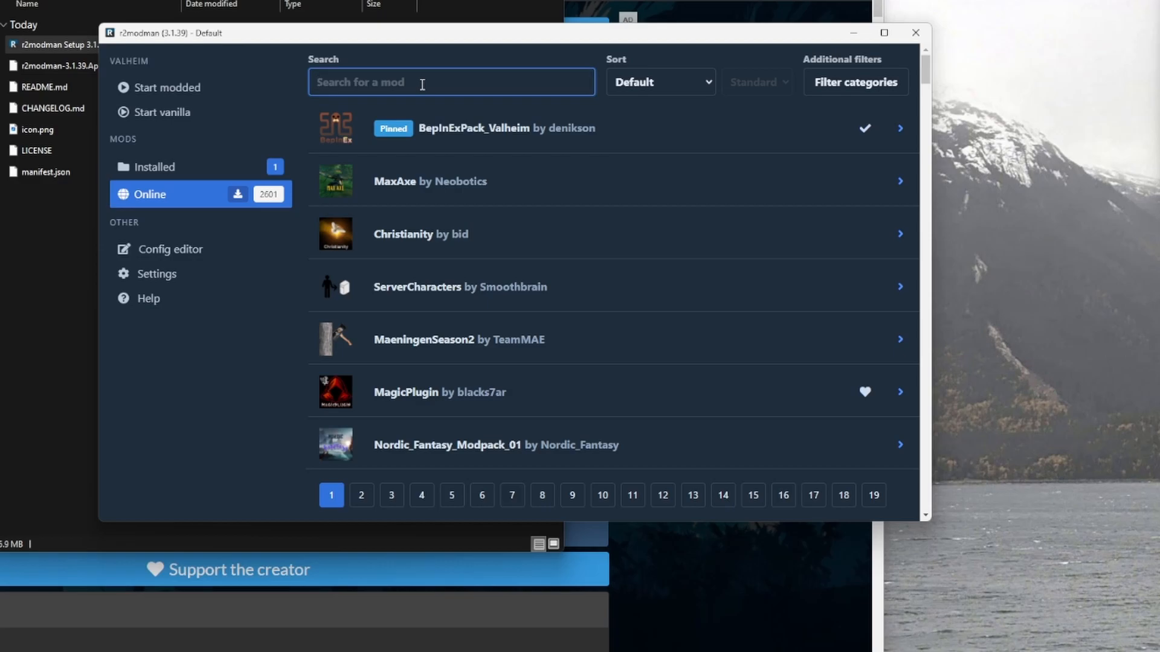
{"action": "type", "text": "configuration"}
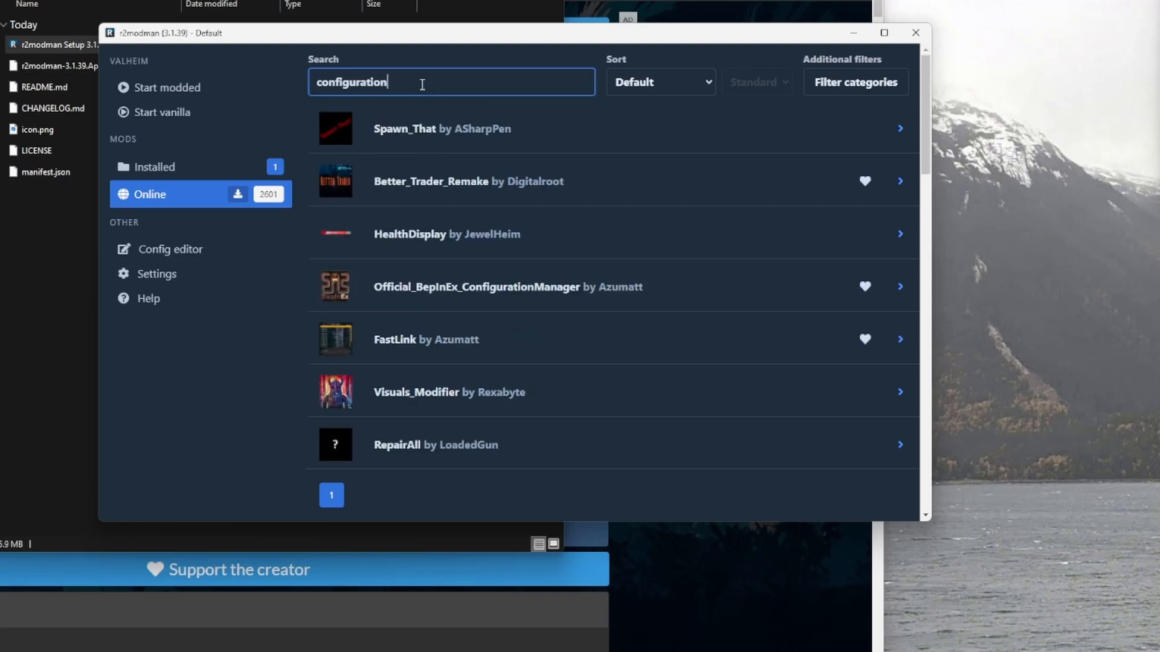
{"action": "mouse_move", "coordinate": [533, 299]}
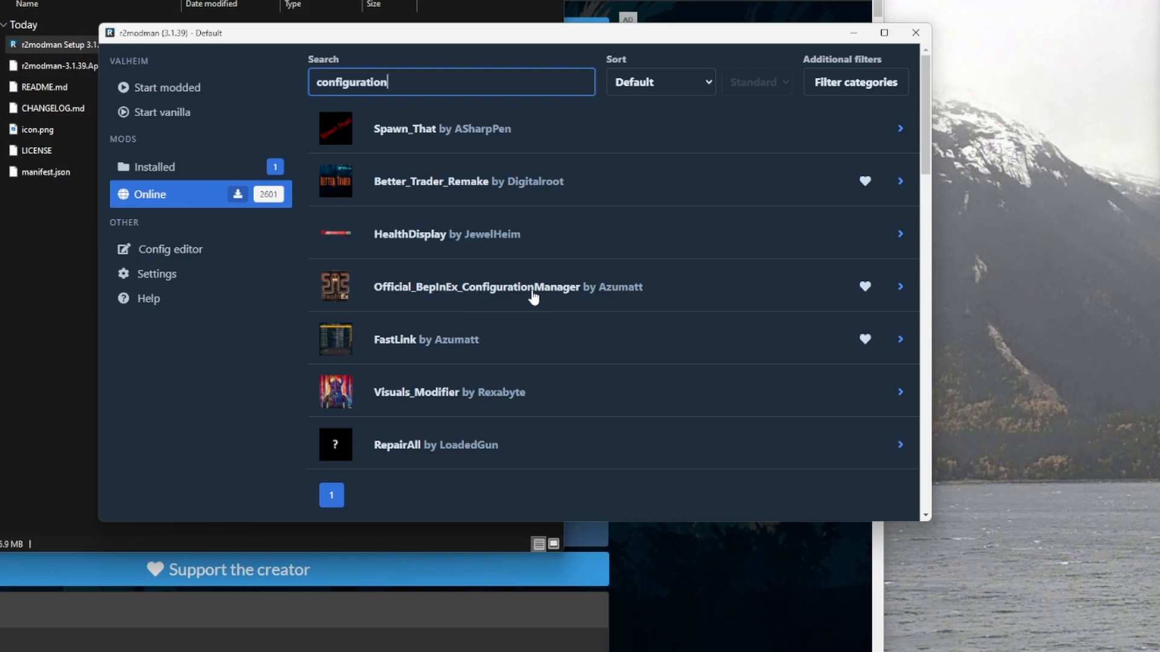
{"action": "mouse_move", "coordinate": [566, 299]}
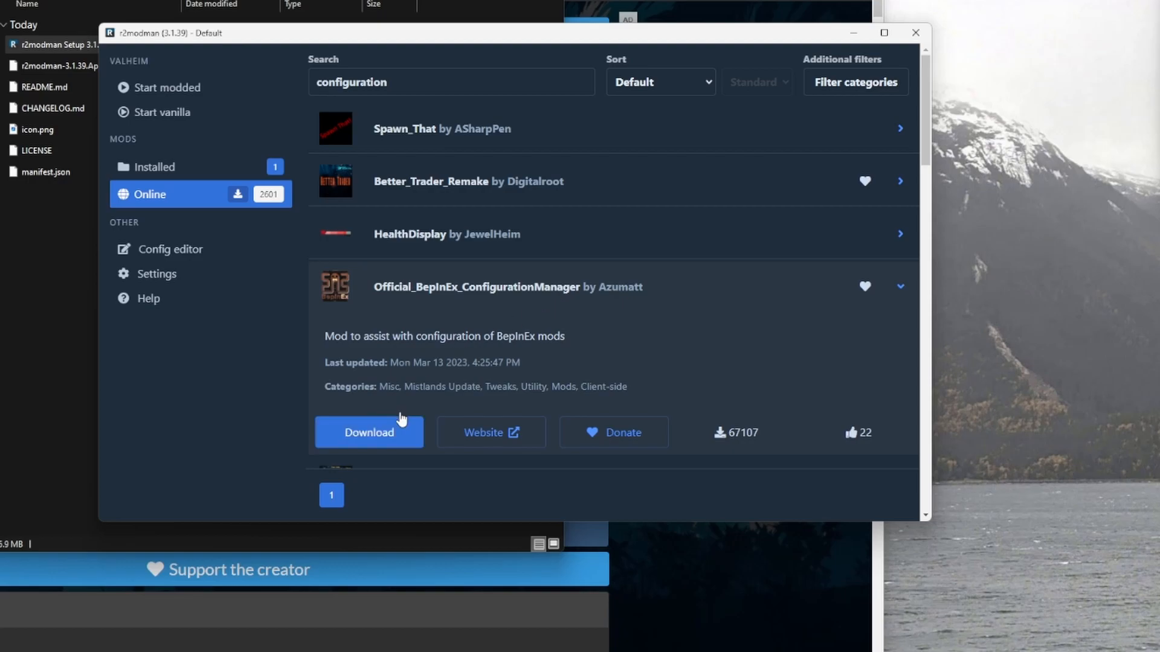
{"action": "left_click", "coordinate": [369, 432]}
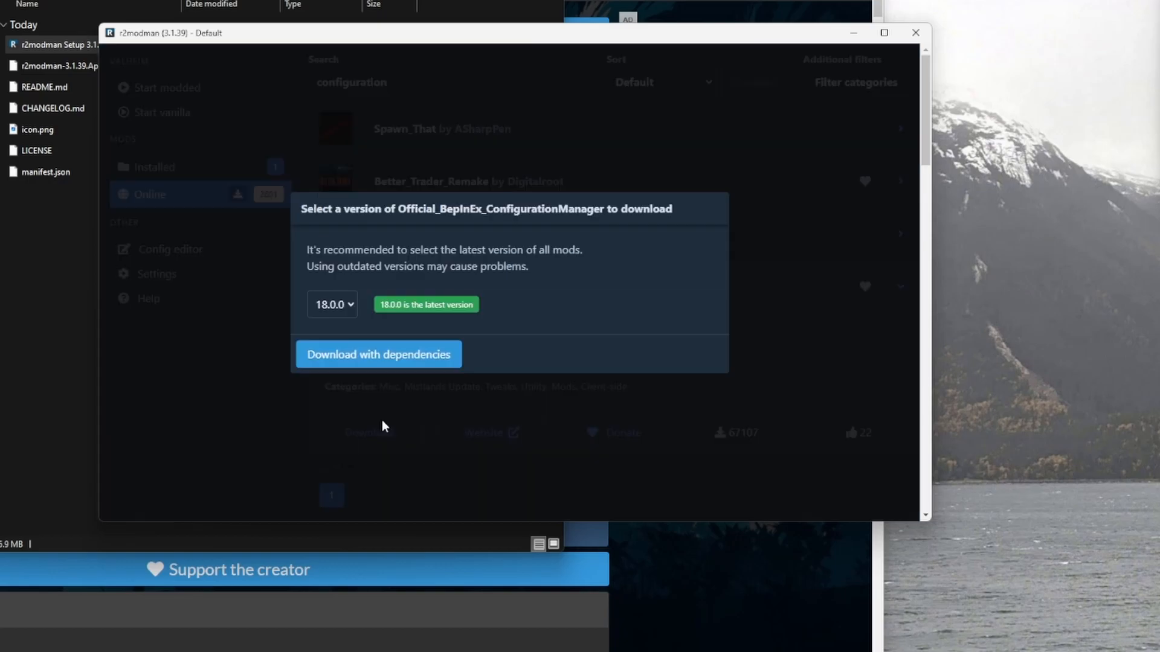
{"action": "mouse_move", "coordinate": [398, 361]}
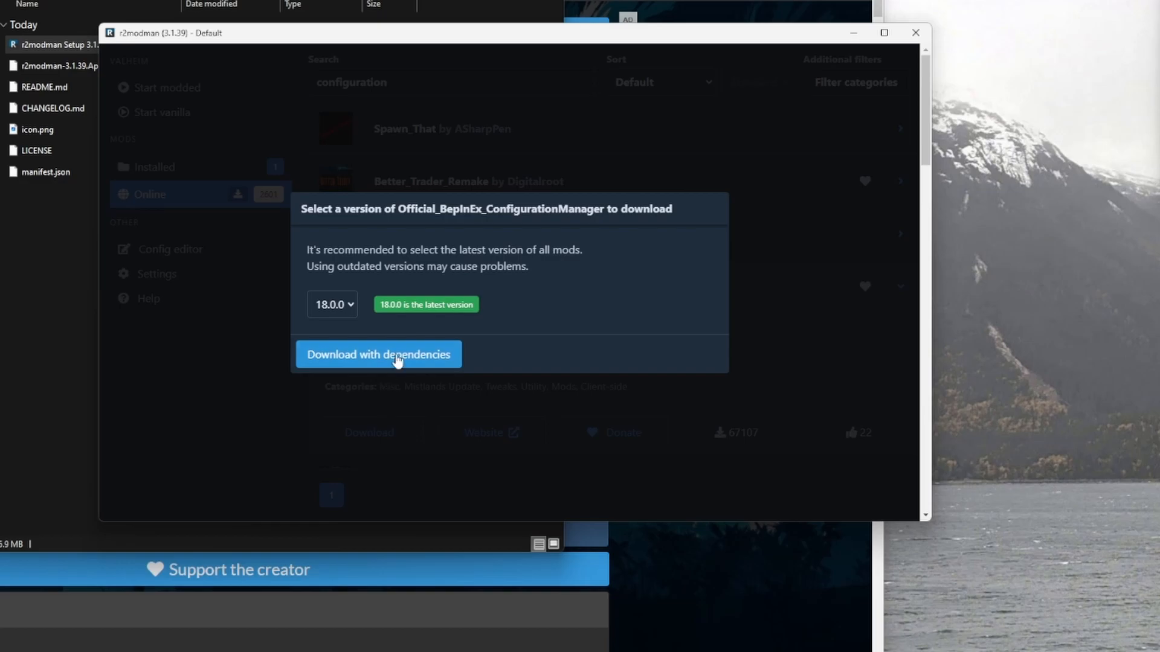
{"action": "left_click", "coordinate": [378, 354]}
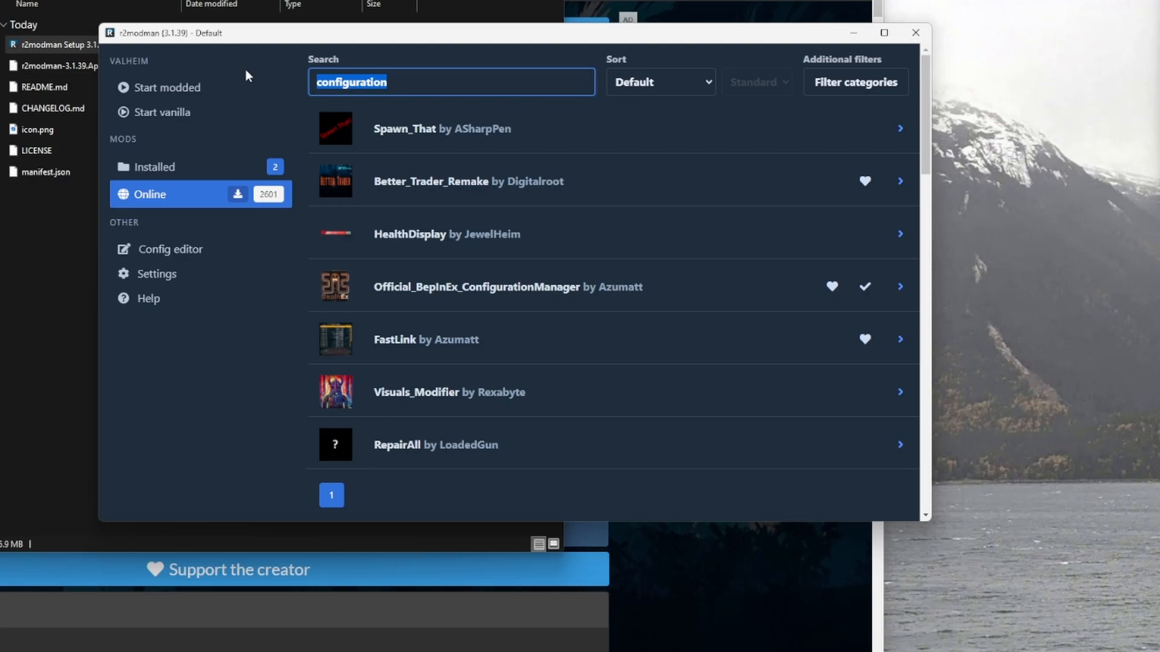
{"action": "type", "text": "epic"}
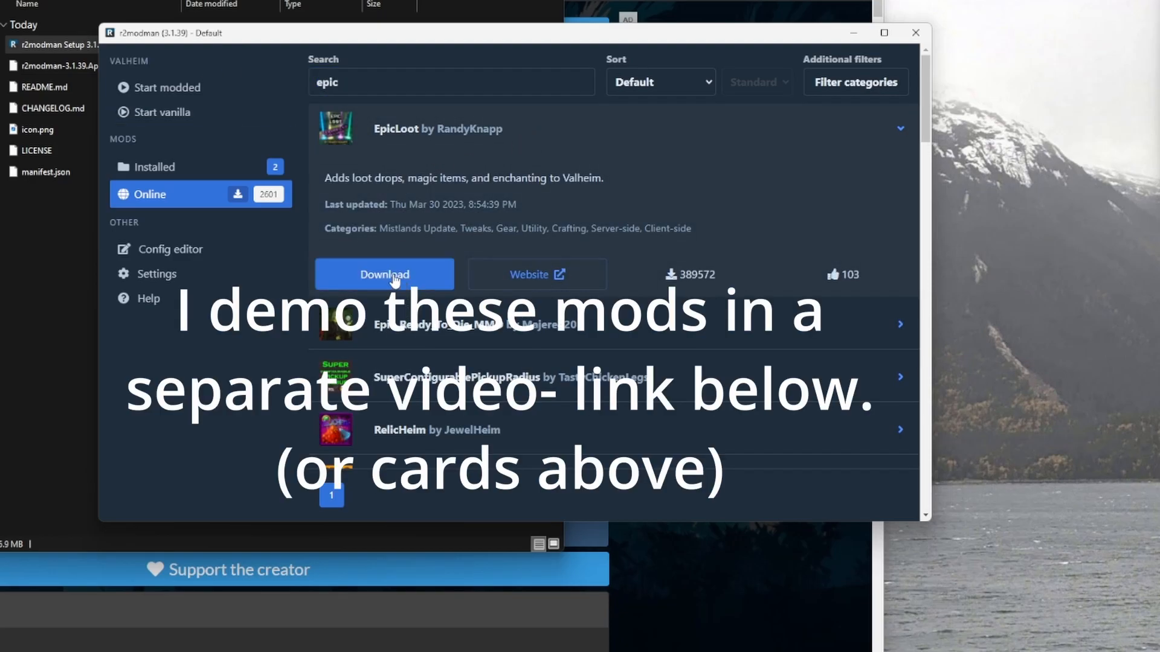
Install EpicLoot by RandyKnapp with its dependencies.
{"action": "left_click", "coordinate": [384, 275]}
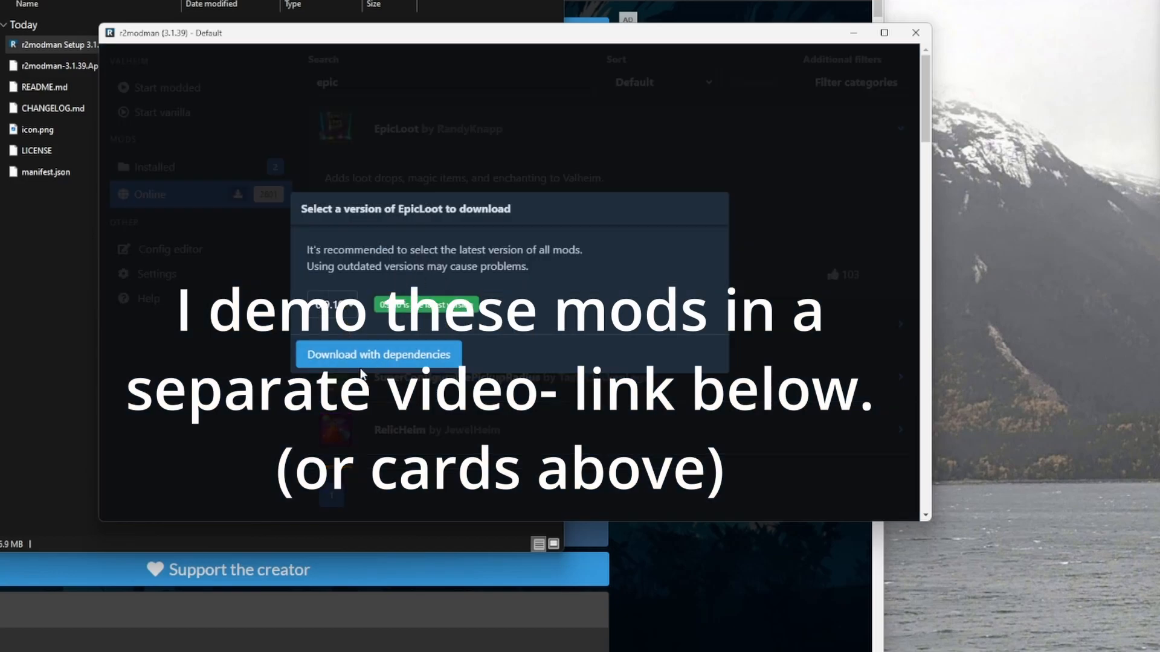
{"action": "left_click", "coordinate": [377, 355]}
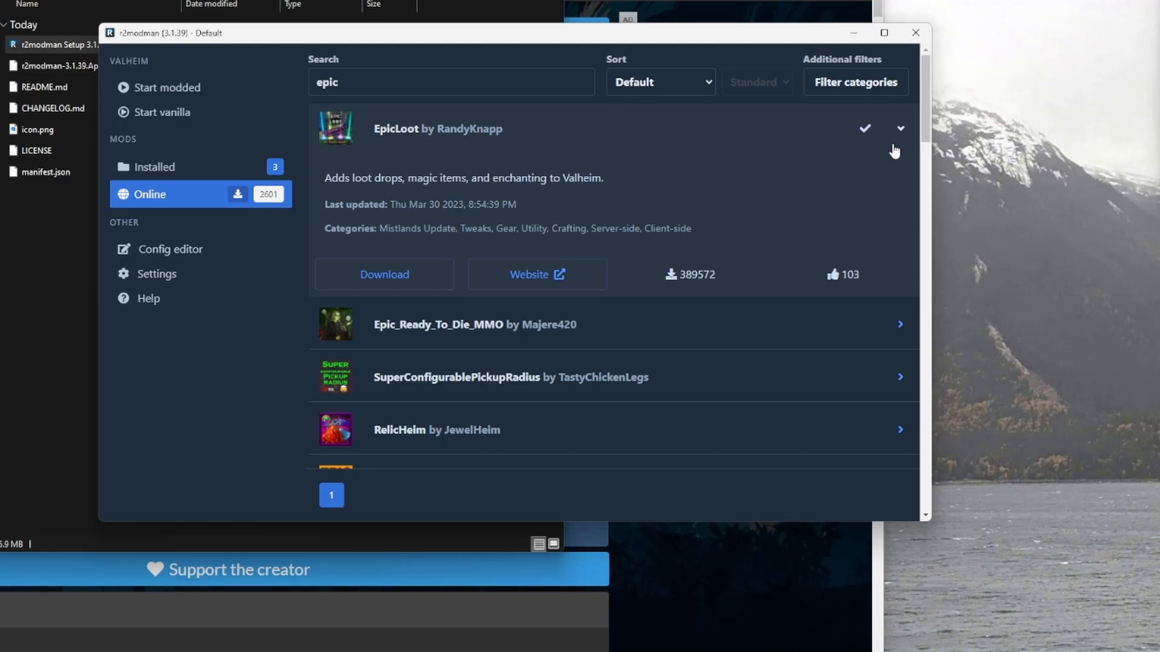
{"action": "left_click", "coordinate": [899, 129]}
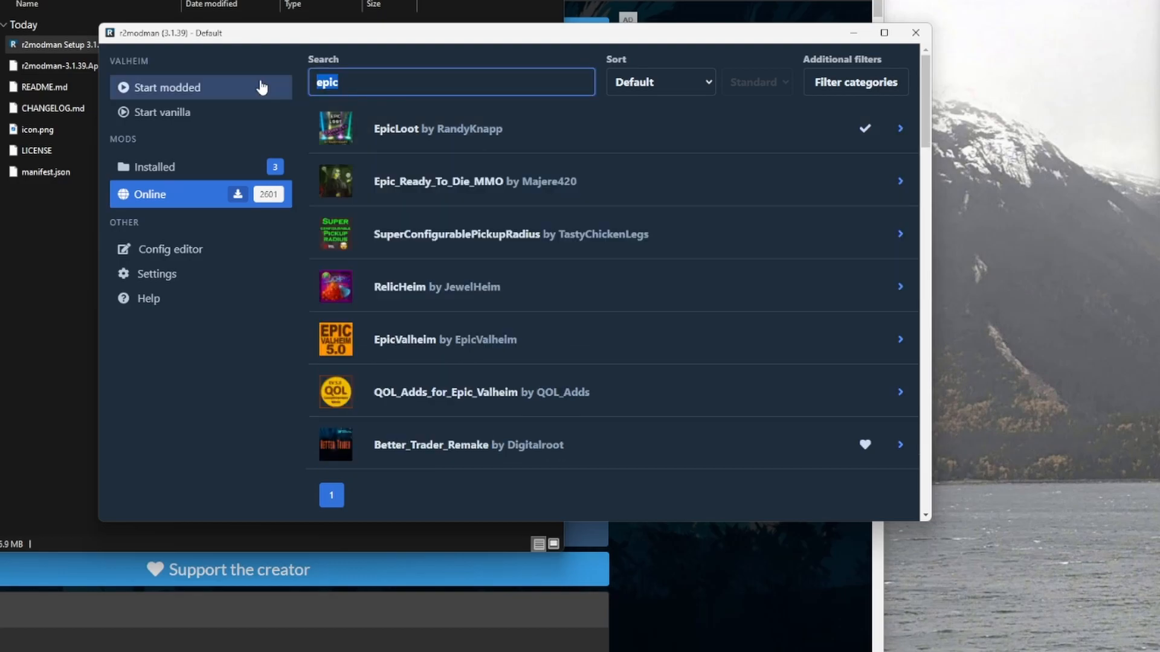
Search the online mods for 'farmgr' to narrow the list to FarmGrid by Nexus.
{"action": "type", "text": "g"}
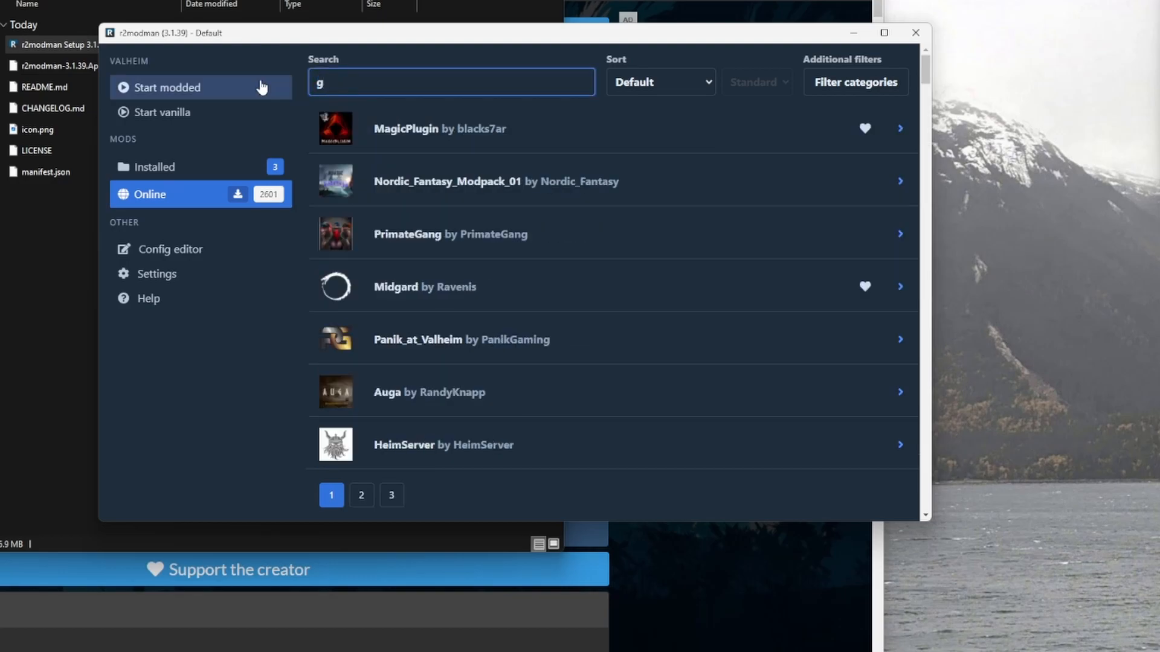
{"action": "type", "text": "farmgr"}
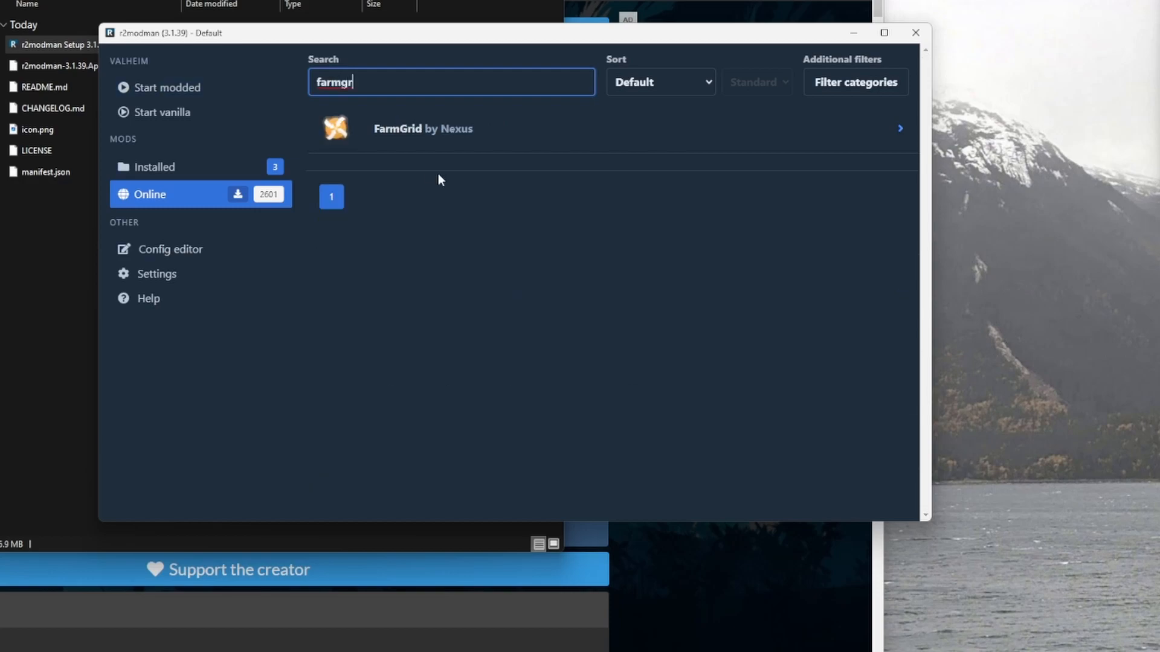
{"action": "mouse_move", "coordinate": [488, 140]}
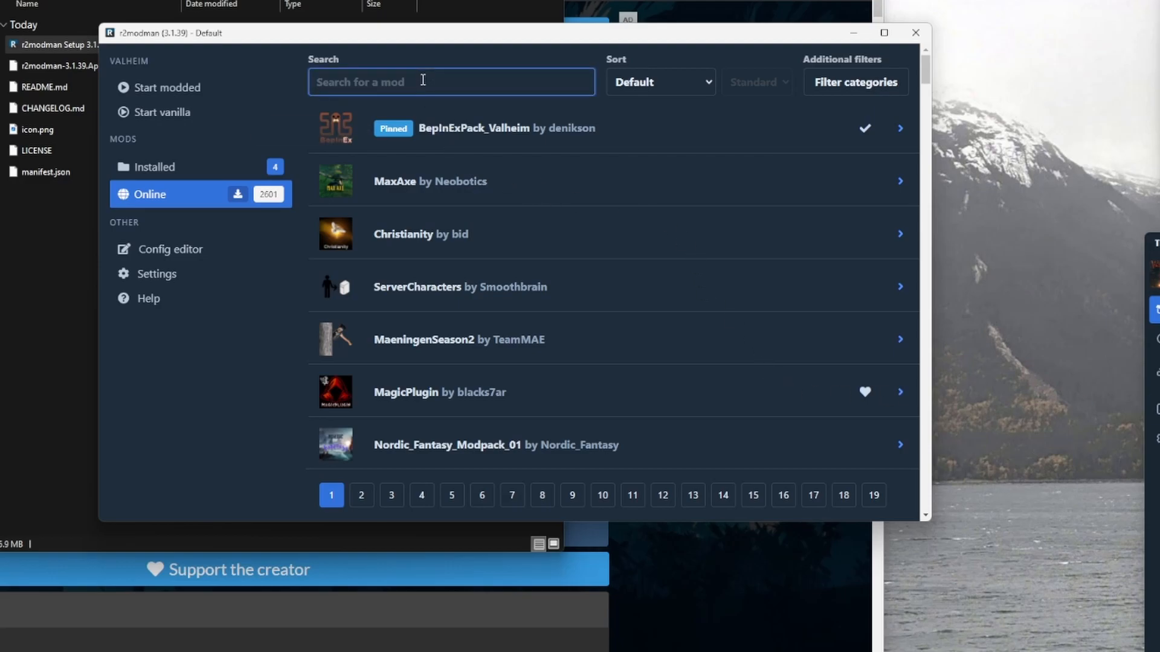
Search 'pathfinder' and install Pathfinder by Crystal.
{"action": "type", "text": "pathfinder"}
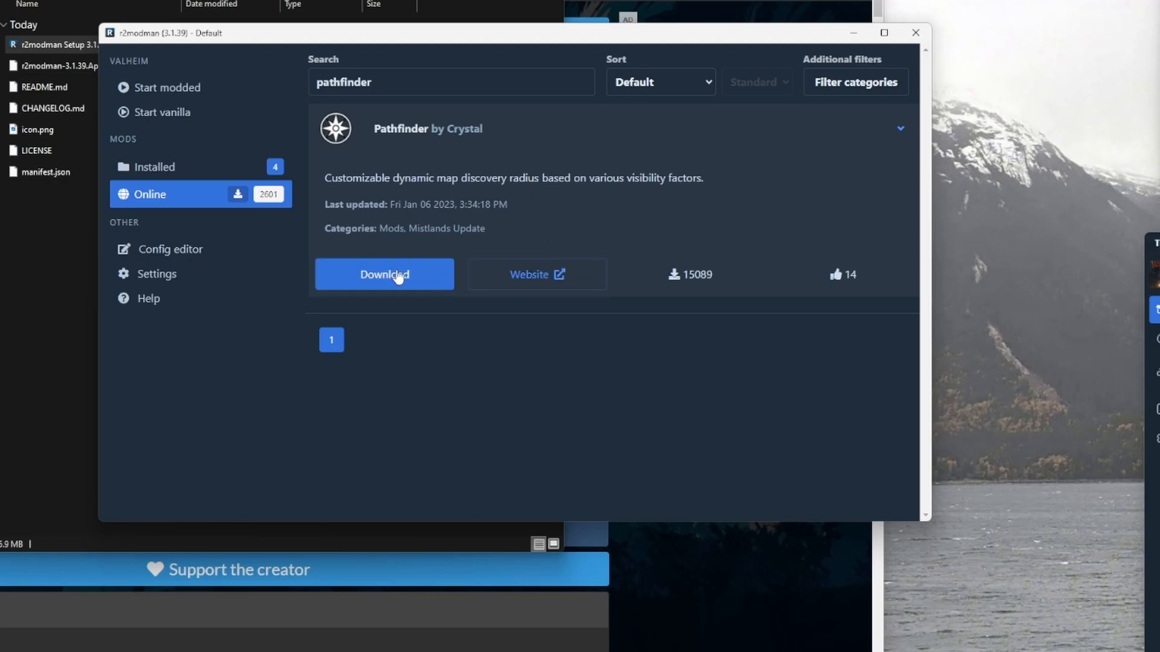
{"action": "left_click", "coordinate": [384, 275]}
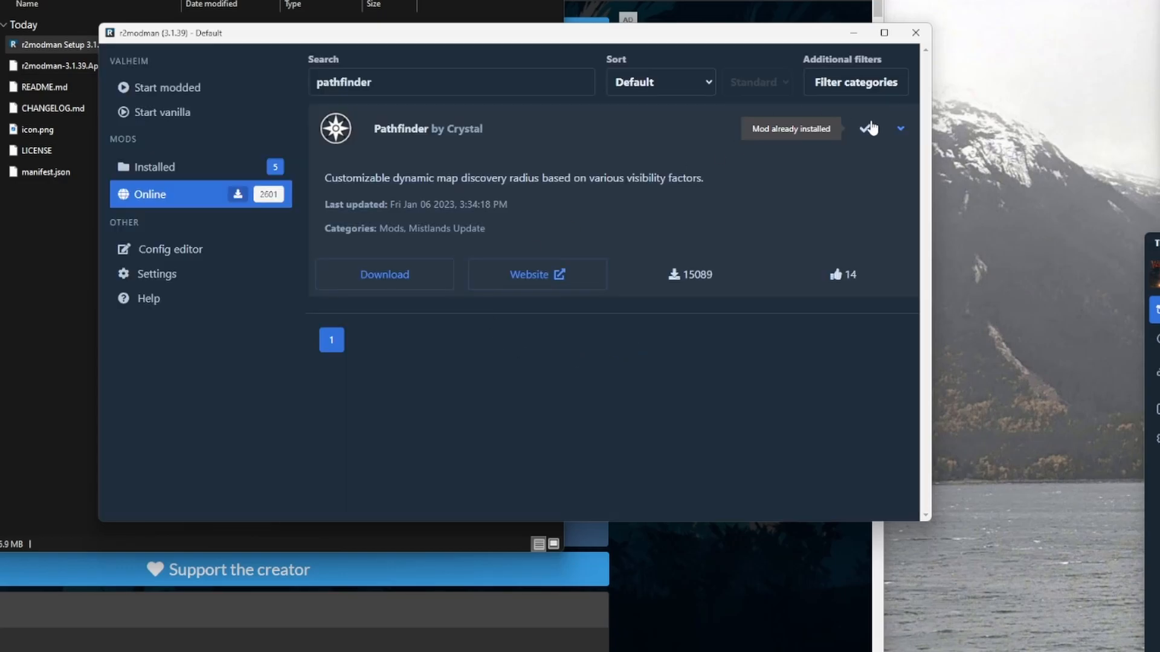
{"action": "left_click", "coordinate": [900, 128]}
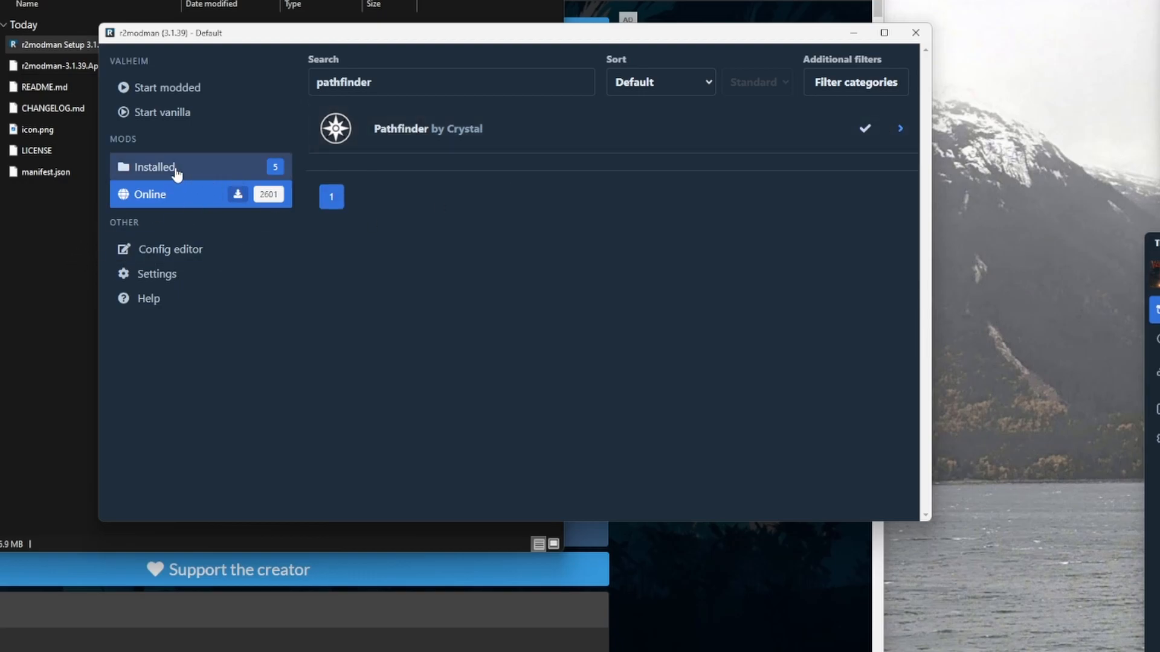
Open r2modman's Installed list showing BepInExPack, ConfigurationManager, EpicLoot, FarmGrid and Pathfinder.
{"action": "left_click", "coordinate": [154, 167]}
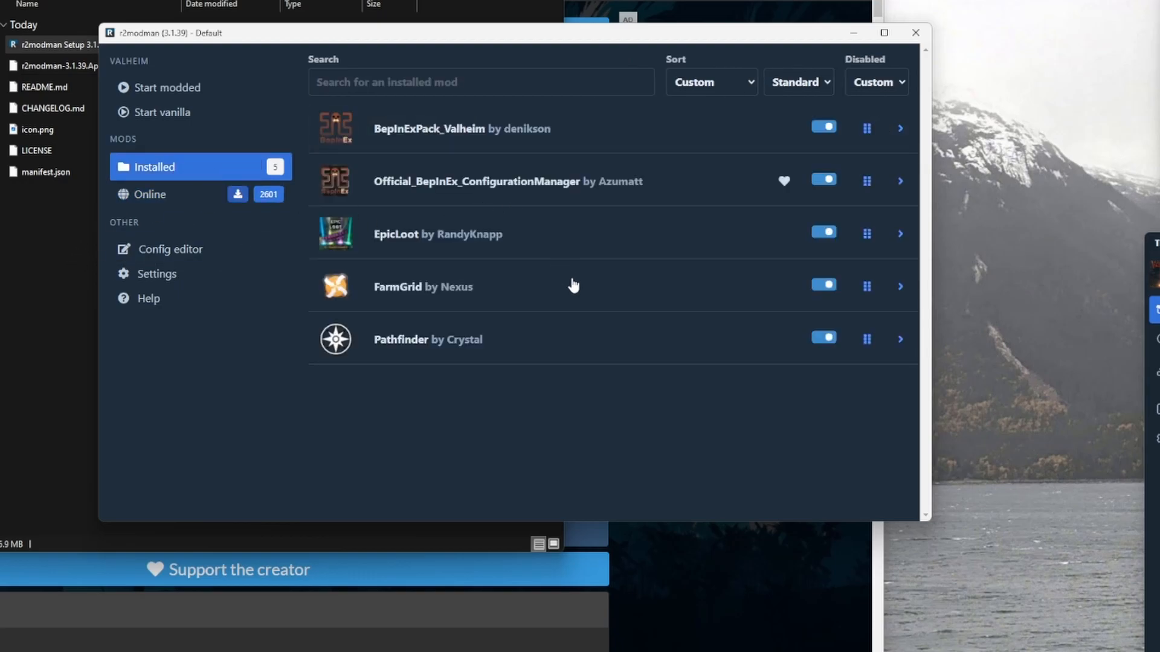
{"action": "mouse_move", "coordinate": [601, 263]}
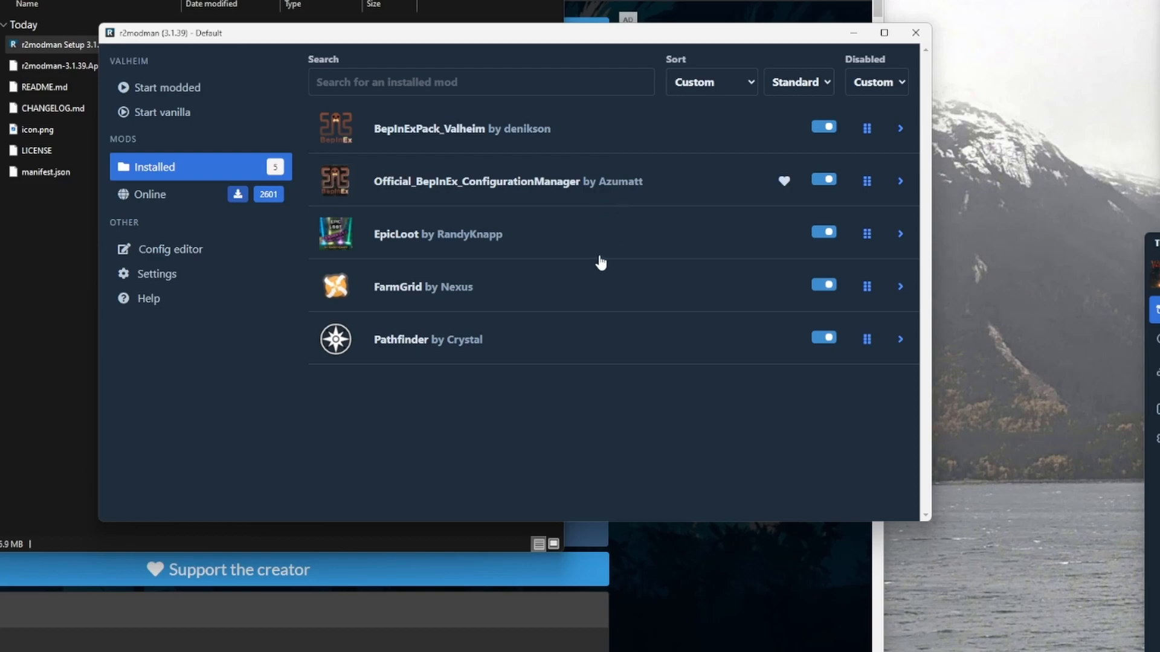
{"action": "mouse_move", "coordinate": [537, 214]}
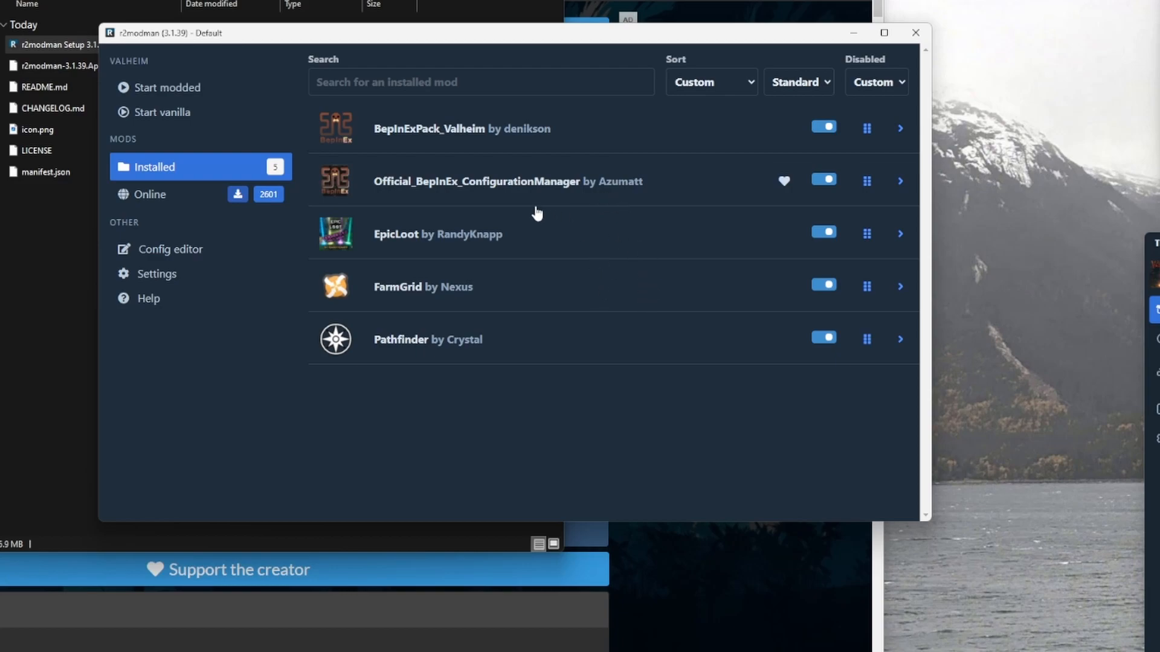
{"action": "mouse_move", "coordinate": [165, 111]}
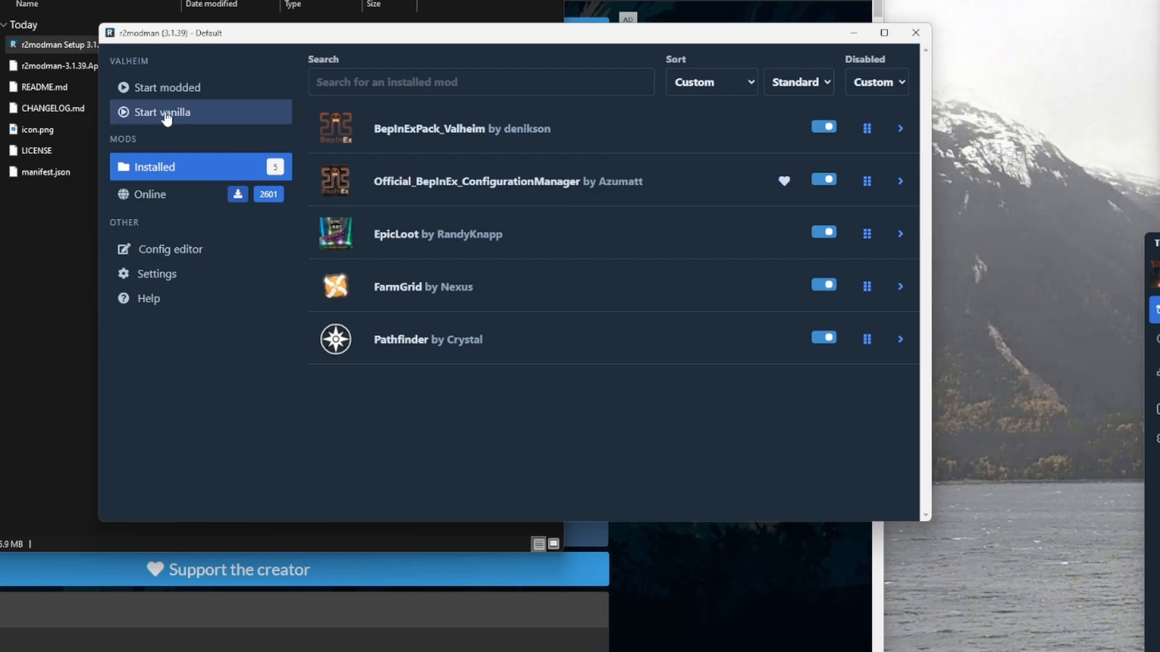
{"action": "mouse_move", "coordinate": [459, 103]}
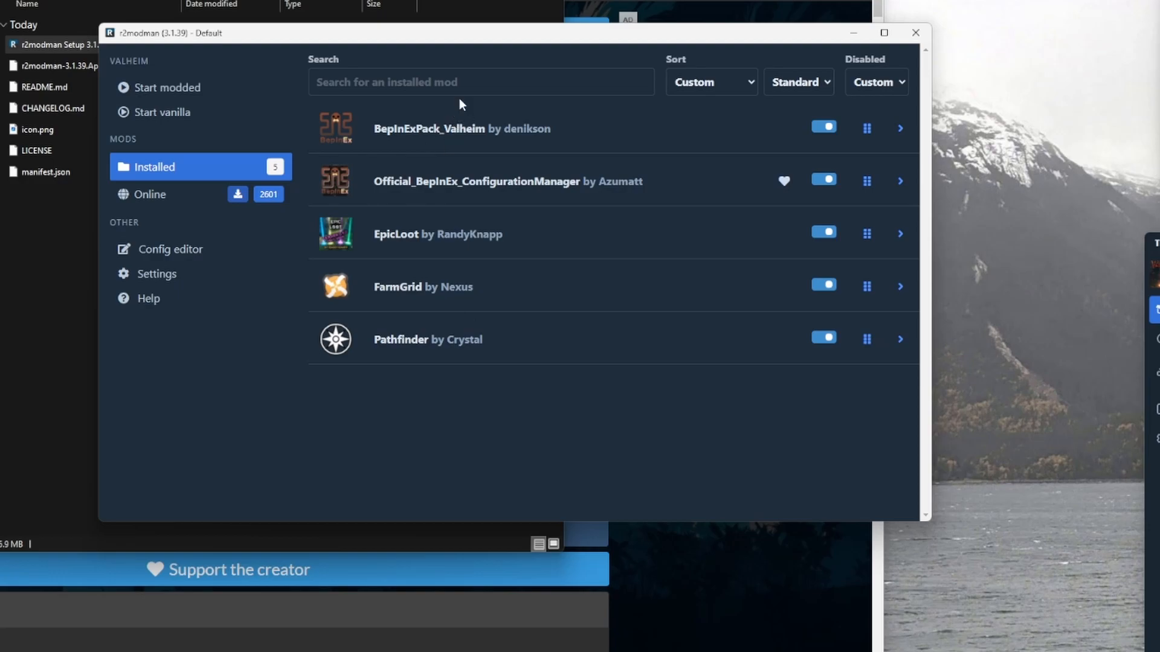
{"action": "mouse_move", "coordinate": [164, 87]}
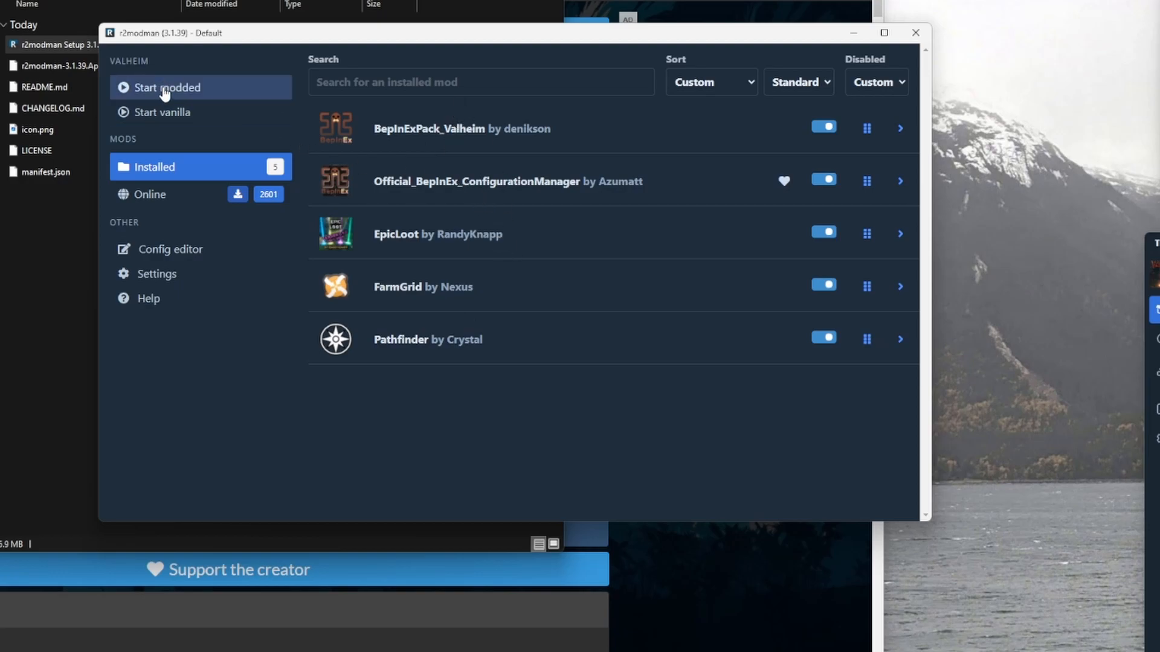
Launch Valheim modded, review Pathfinder and FarmGrid settings, then close Configuration Manager.
{"action": "left_click", "coordinate": [165, 87]}
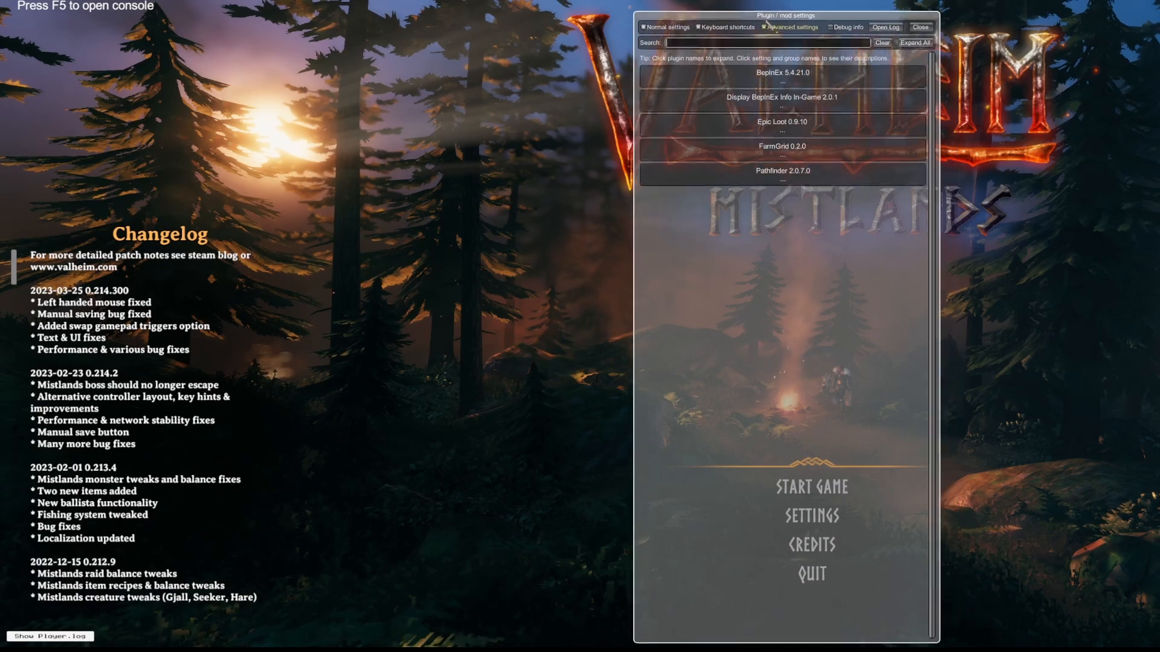
{"action": "left_click", "coordinate": [781, 170]}
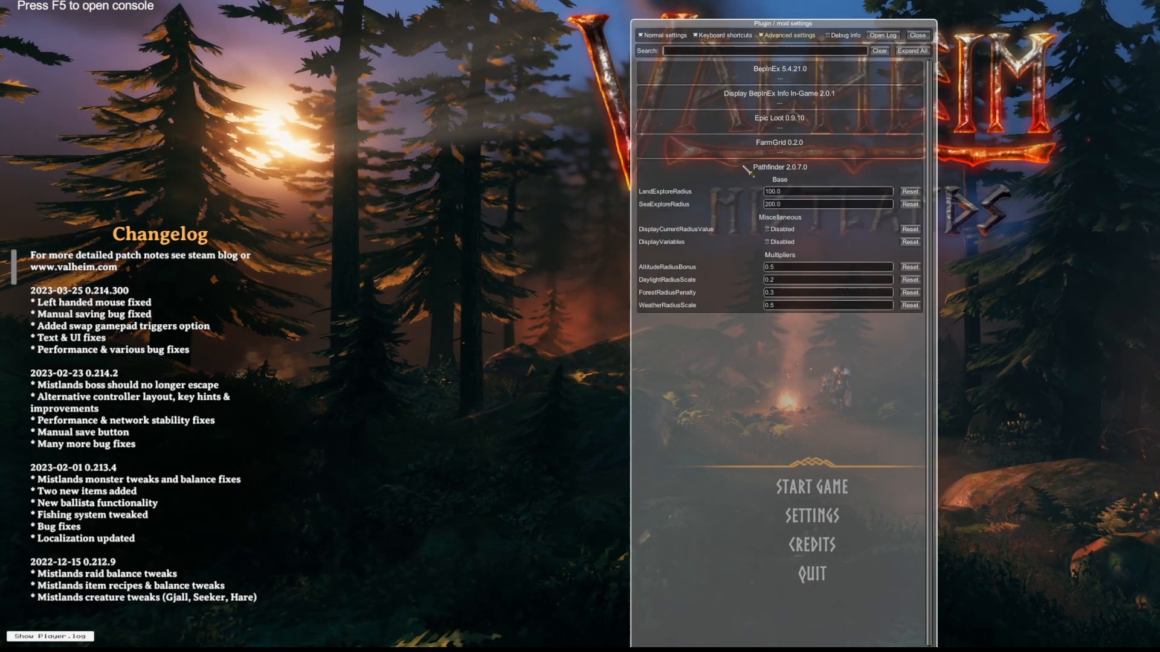
{"action": "left_click", "coordinate": [778, 167]}
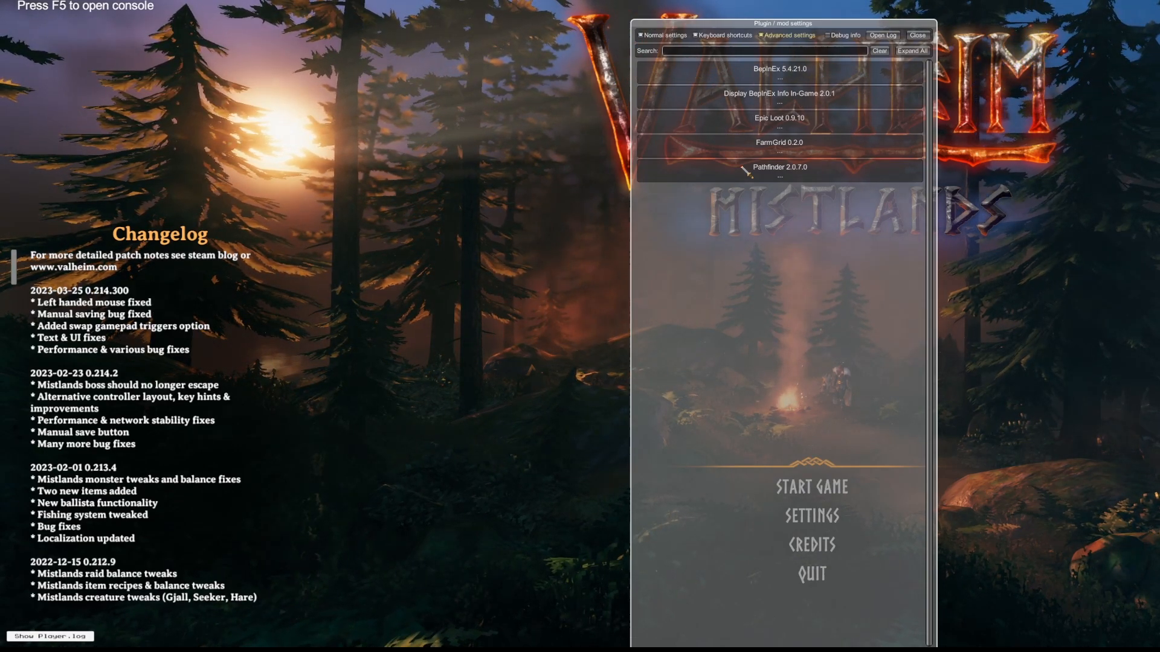
{"action": "left_click", "coordinate": [778, 142]}
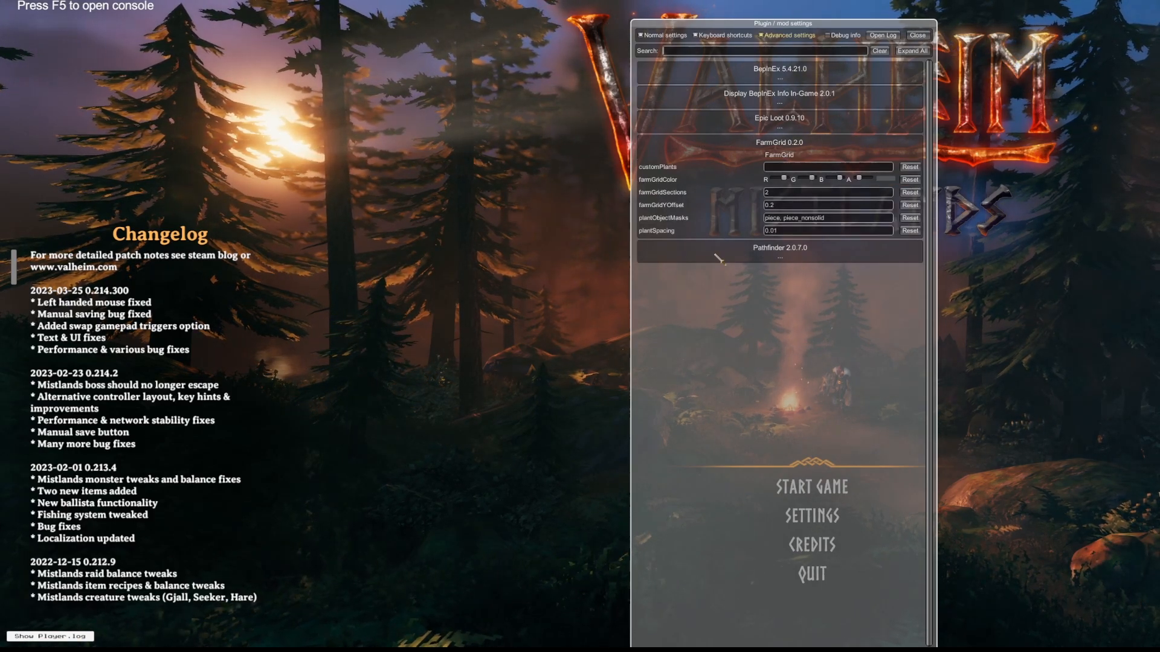
{"action": "left_click", "coordinate": [778, 142]}
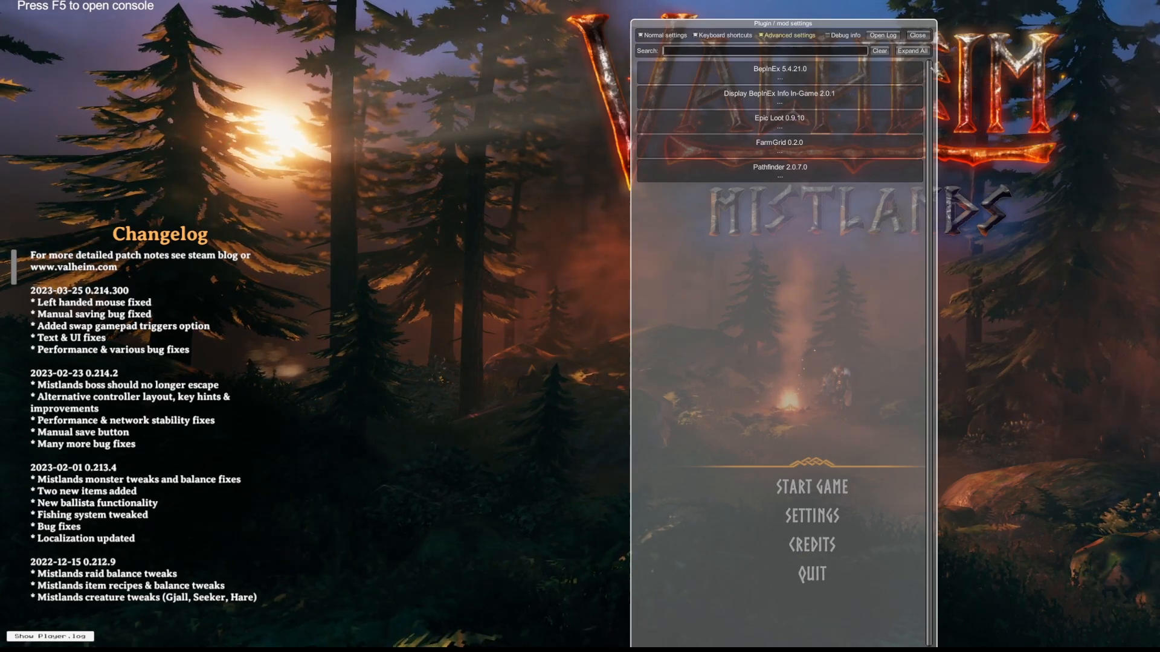
{"action": "left_click", "coordinate": [916, 35]}
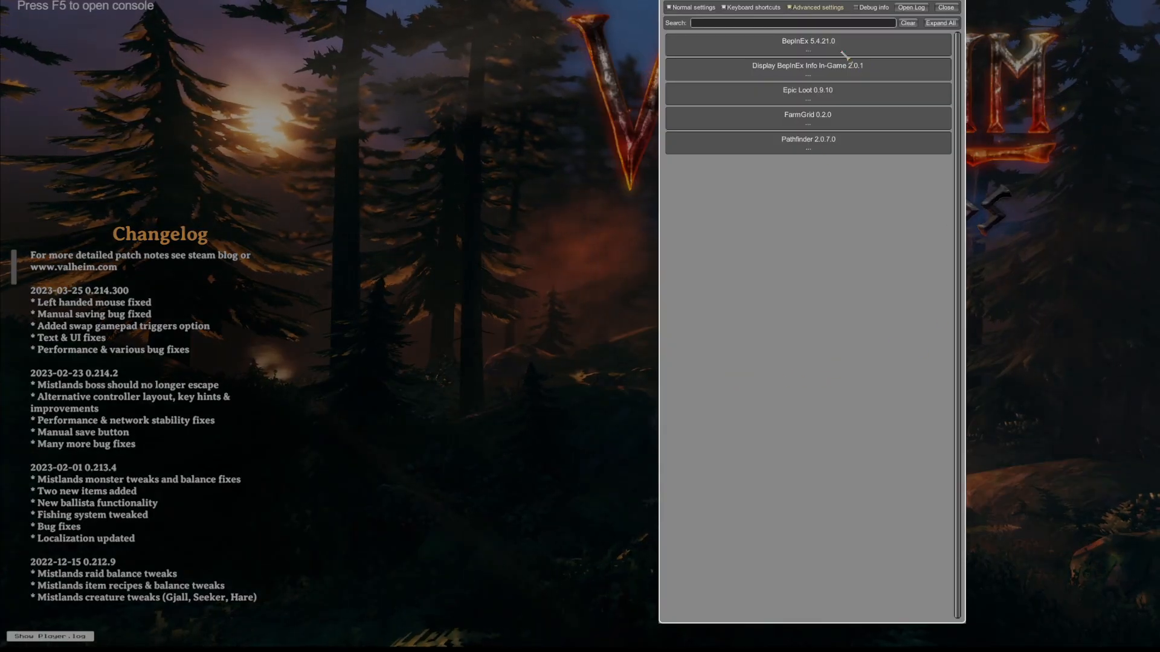
{"action": "left_click", "coordinate": [945, 6]}
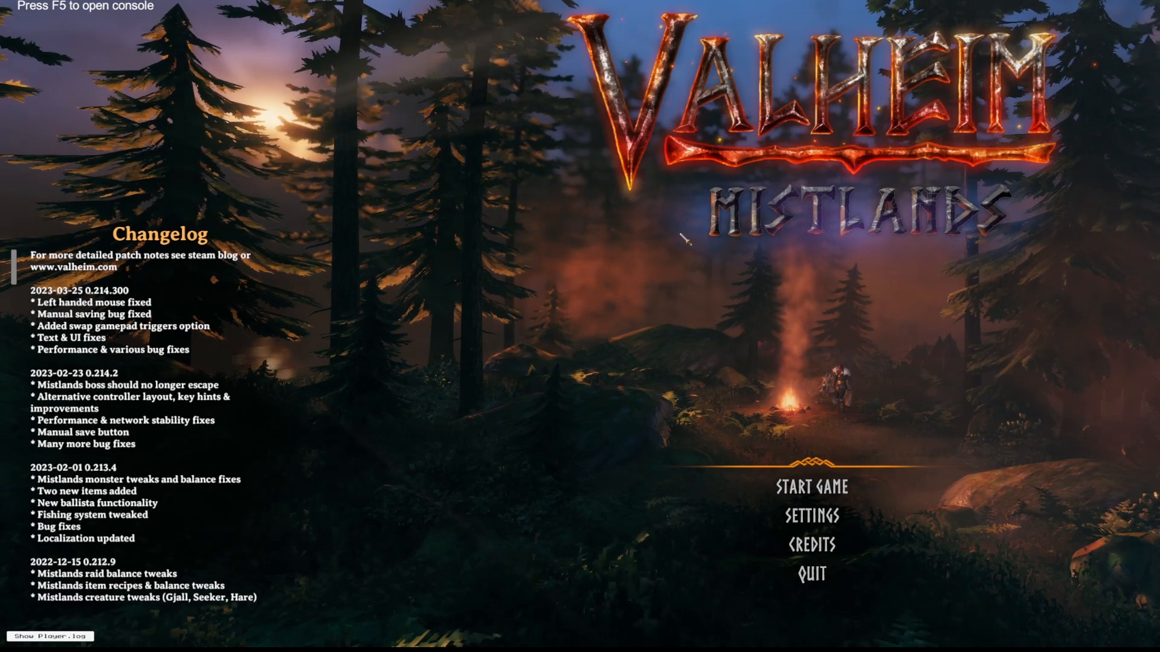
Load into the world at the stone-paved farm base and open the inventory.
{"action": "left_click", "coordinate": [810, 487]}
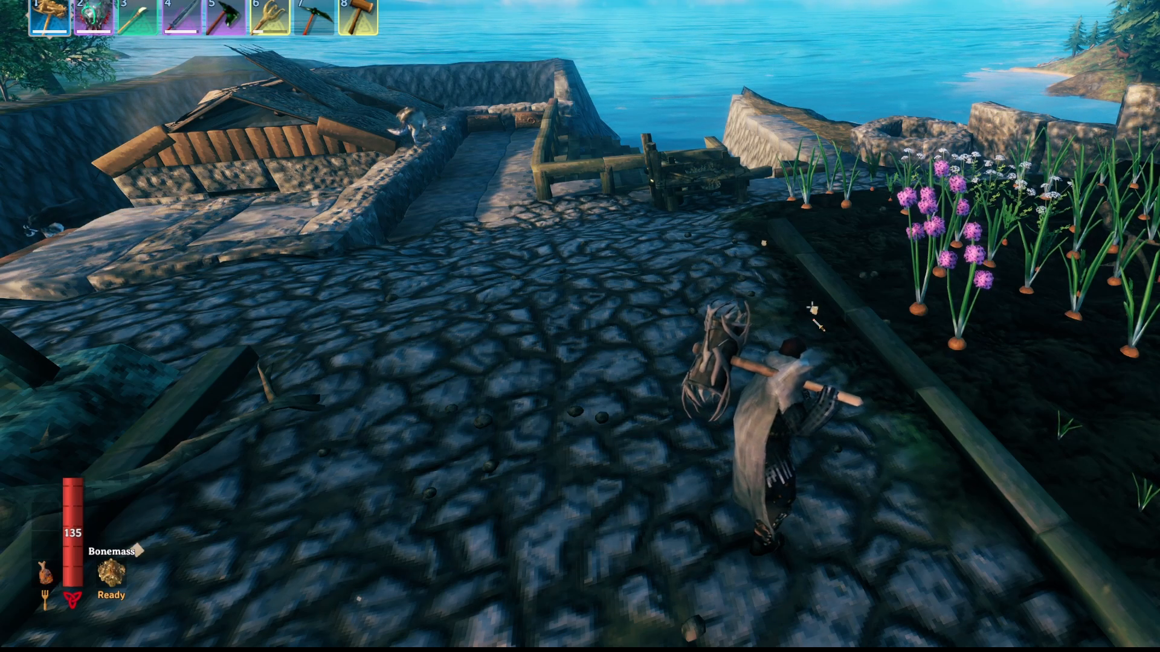
{"action": "key", "text": "Tab"}
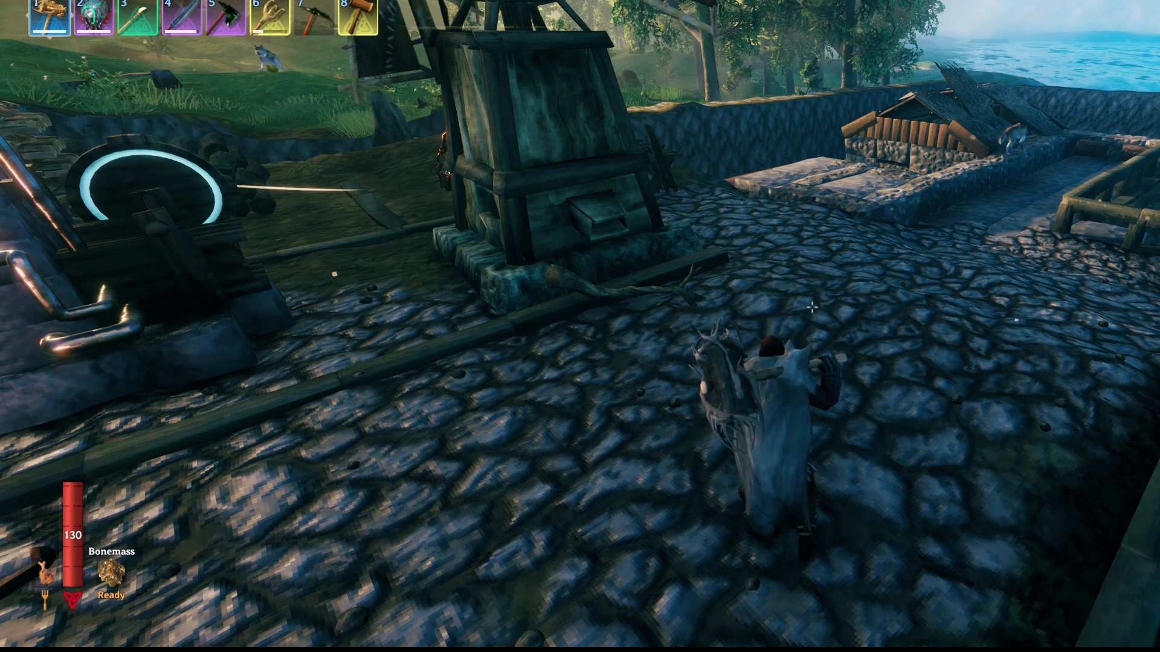
{"action": "key", "text": "Tab"}
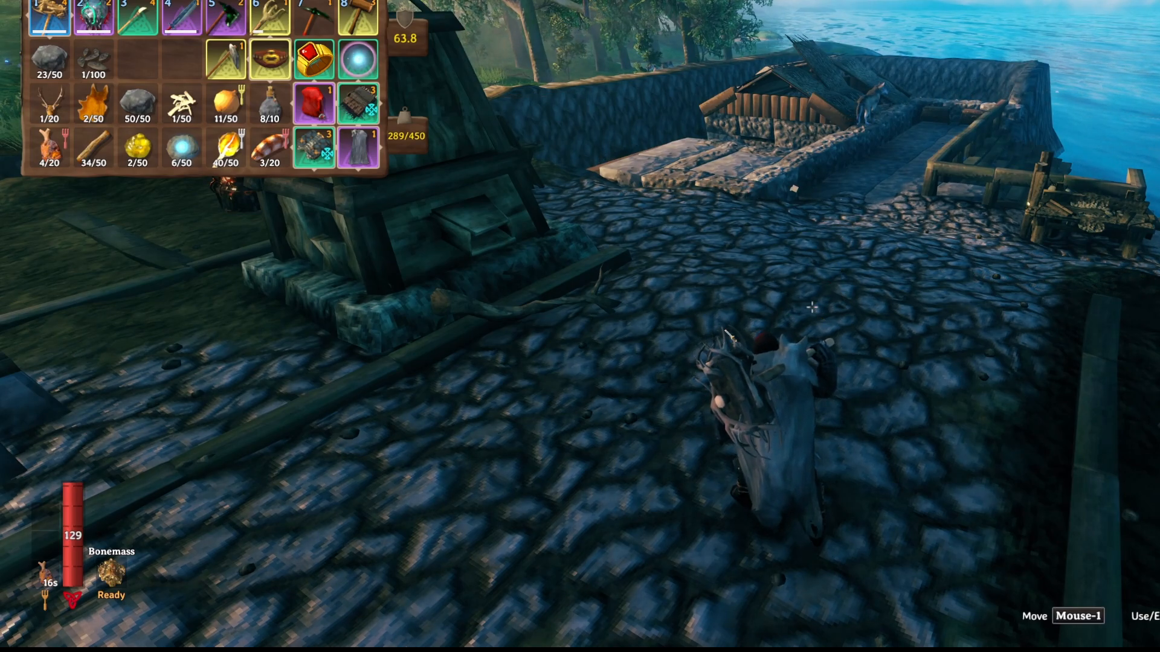
Open Configuration Manager with F1, expand Epic Loot and pick an Item Drop Limits option.
{"action": "key", "text": "F1"}
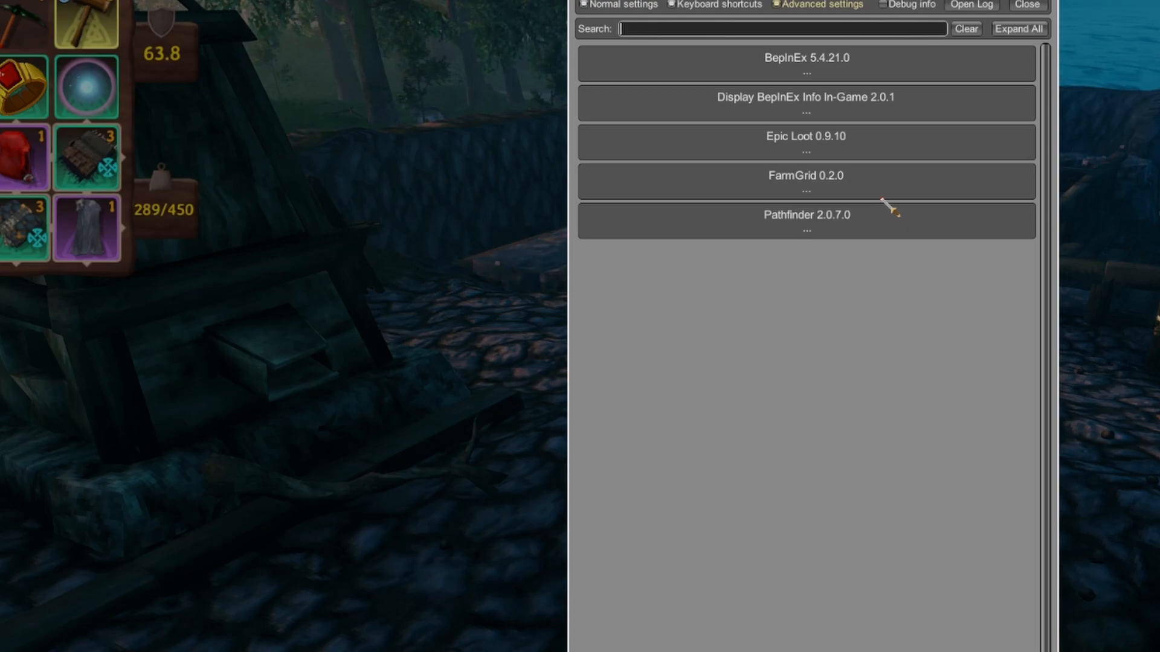
{"action": "mouse_move", "coordinate": [897, 154]}
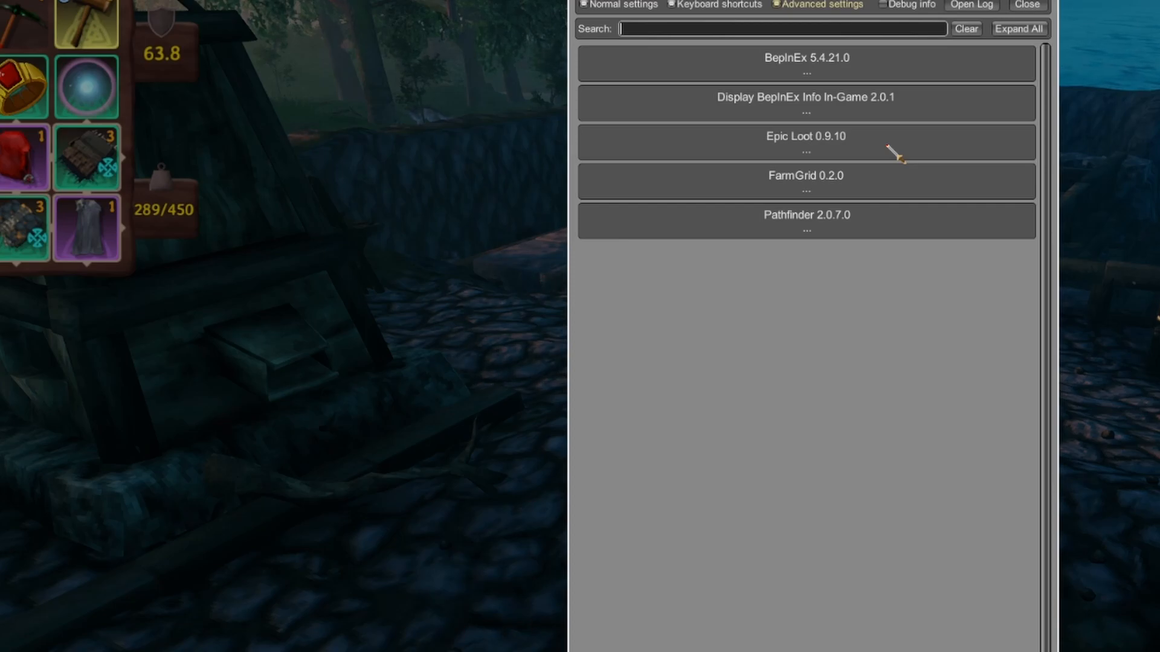
{"action": "left_click", "coordinate": [804, 142]}
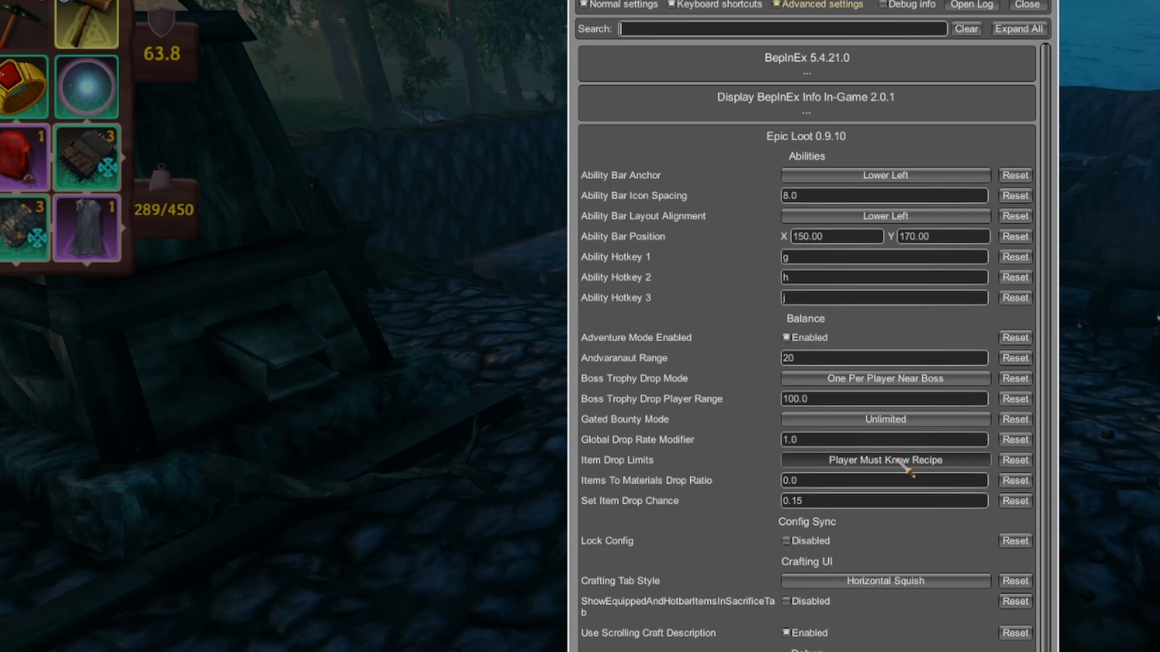
{"action": "left_click", "coordinate": [884, 460]}
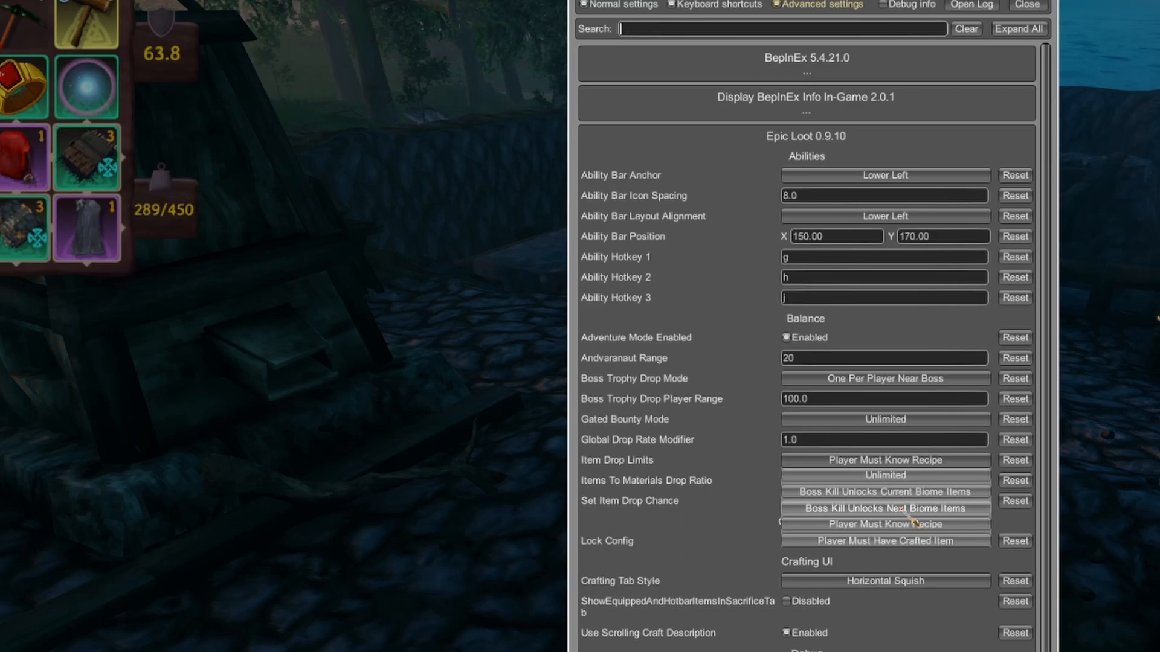
{"action": "mouse_move", "coordinate": [883, 508]}
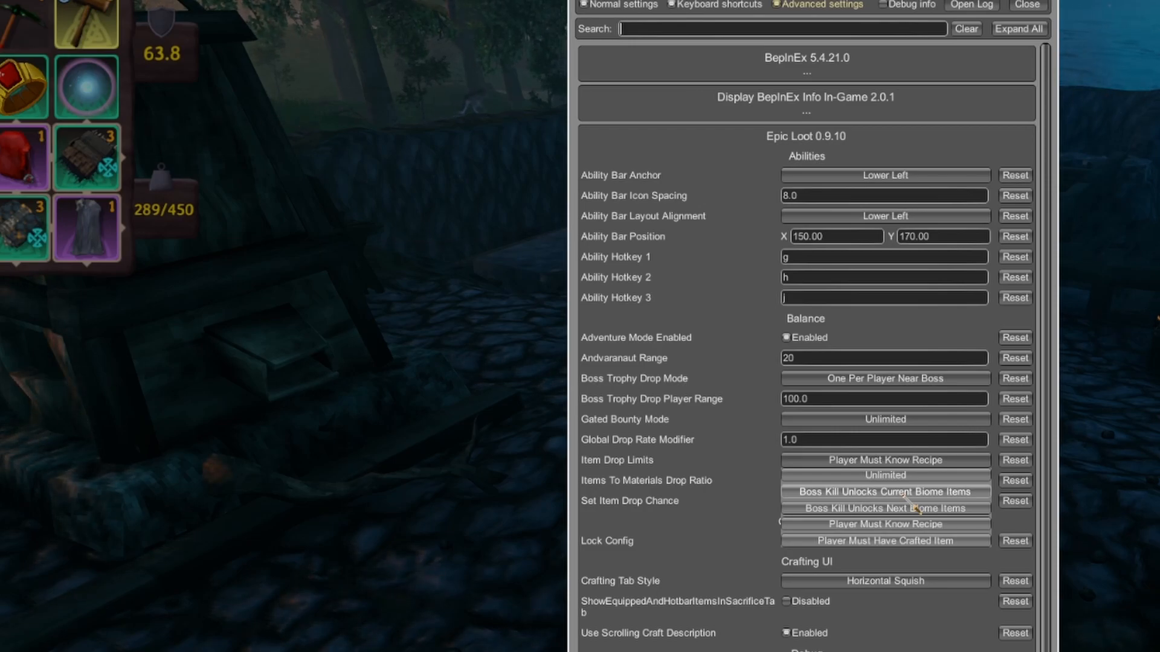
{"action": "left_click", "coordinate": [1027, 4]}
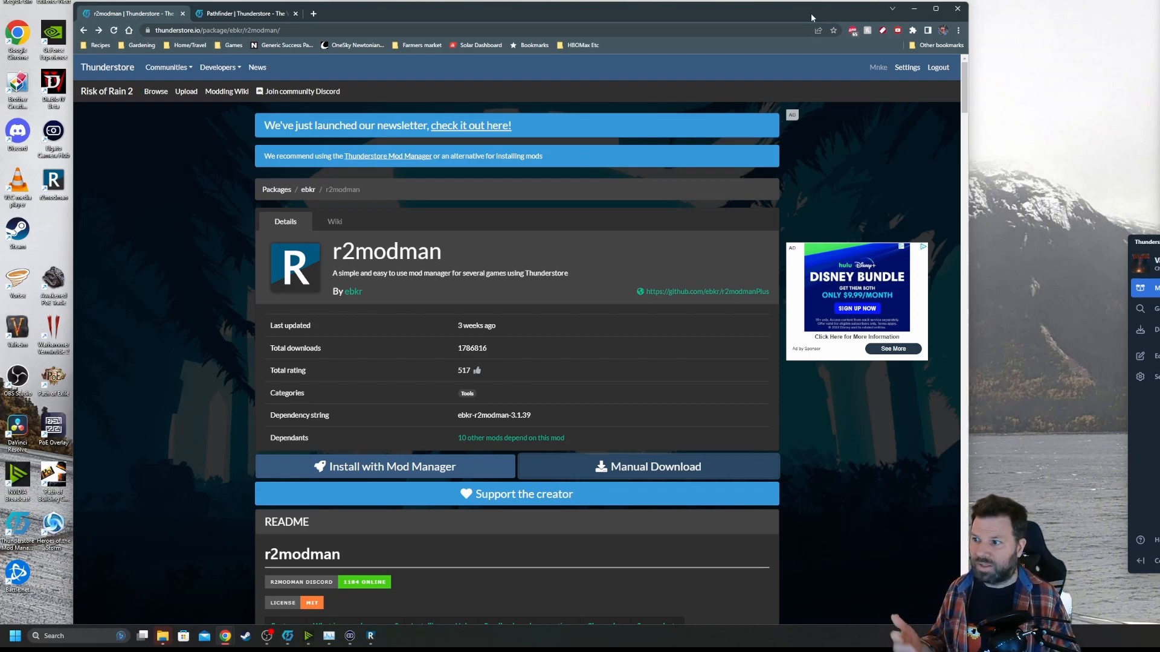
{"action": "mouse_move", "coordinate": [799, 45]}
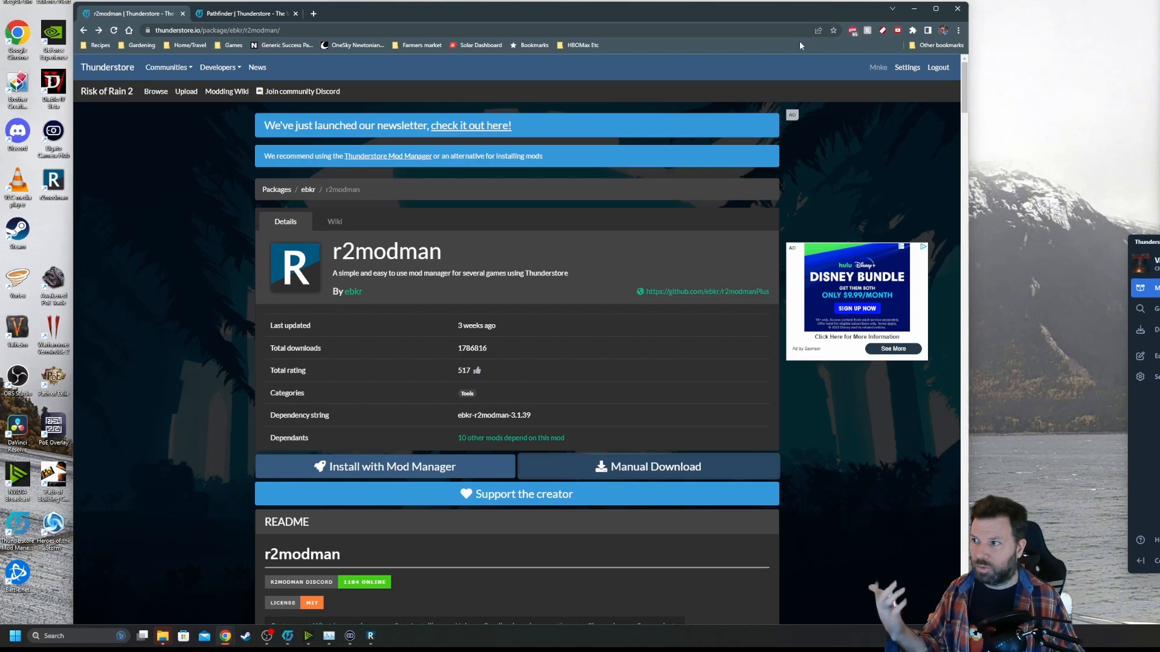
{"action": "mouse_move", "coordinate": [693, 254]}
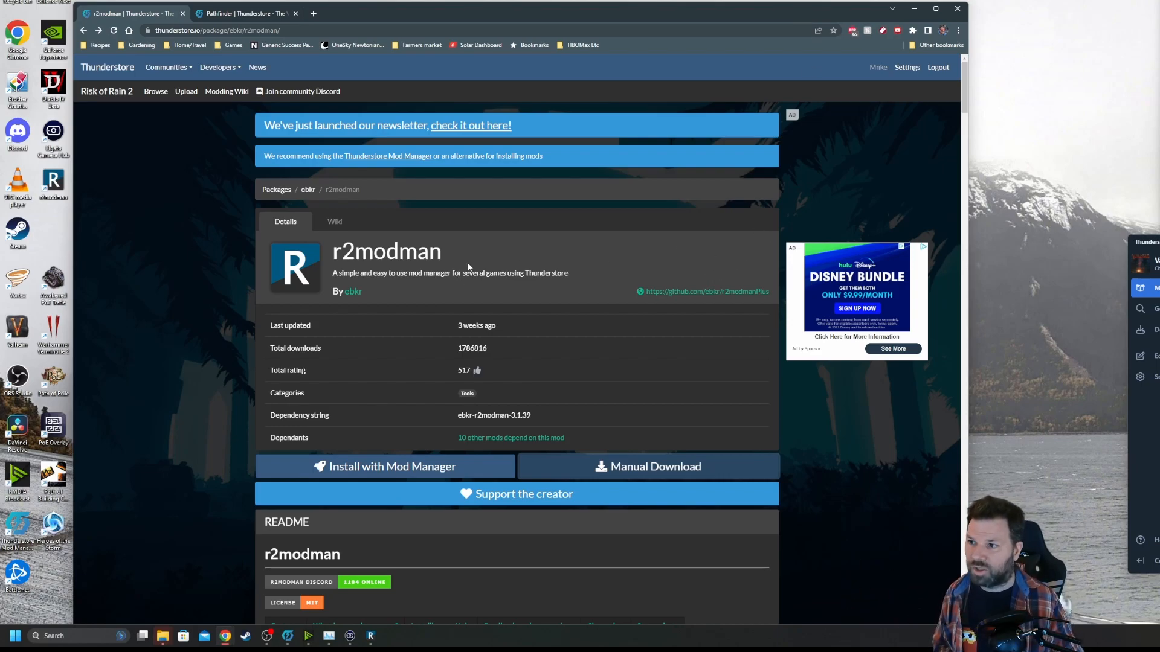
{"action": "mouse_move", "coordinate": [384, 161]}
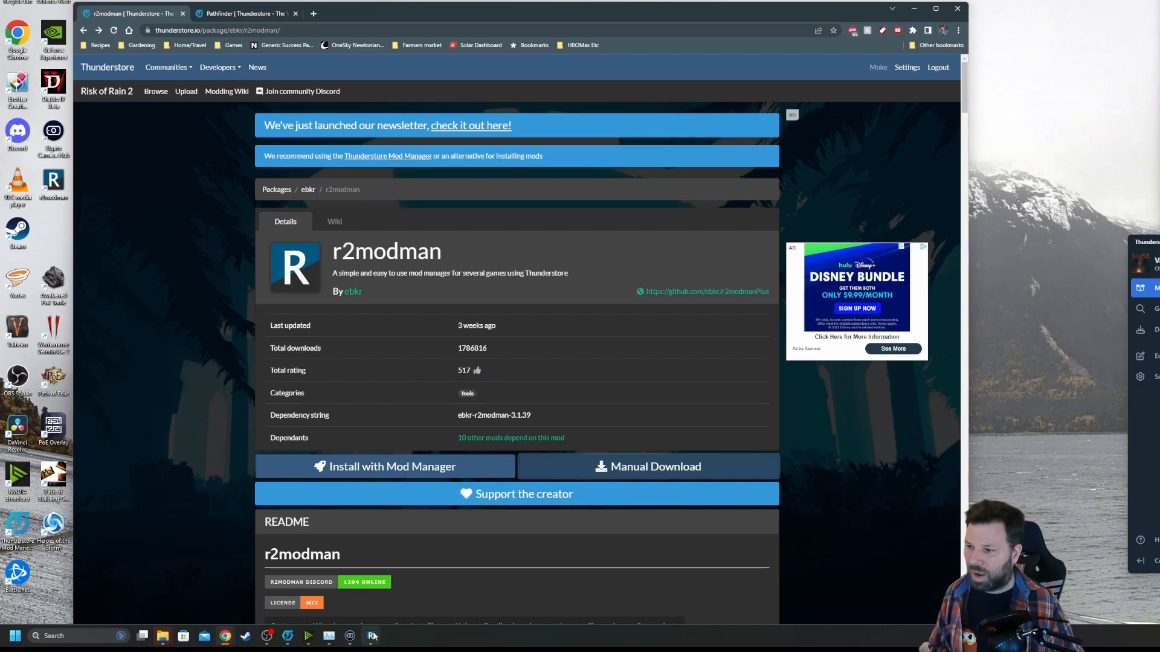
Position r2modman beside Thunderstore Mod Manager to compare mod lists, then close Thunderstore Mod Manager.
{"action": "left_click", "coordinate": [371, 635]}
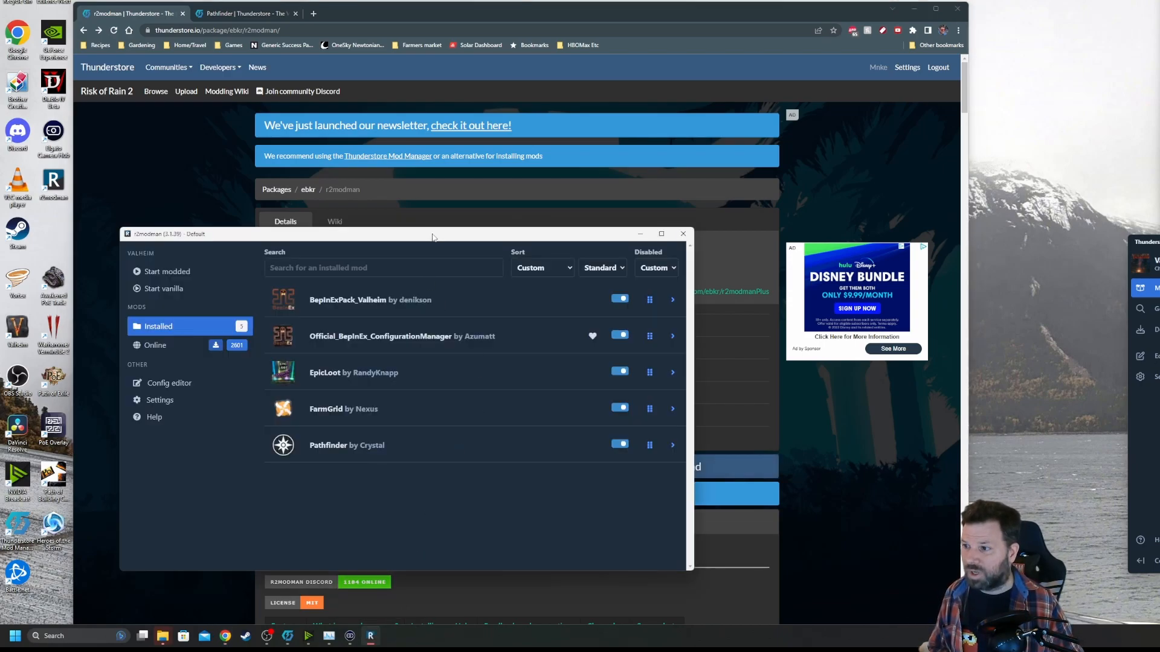
{"action": "left_click_drag", "start_coordinate": [432, 234], "coordinate": [373, 276]}
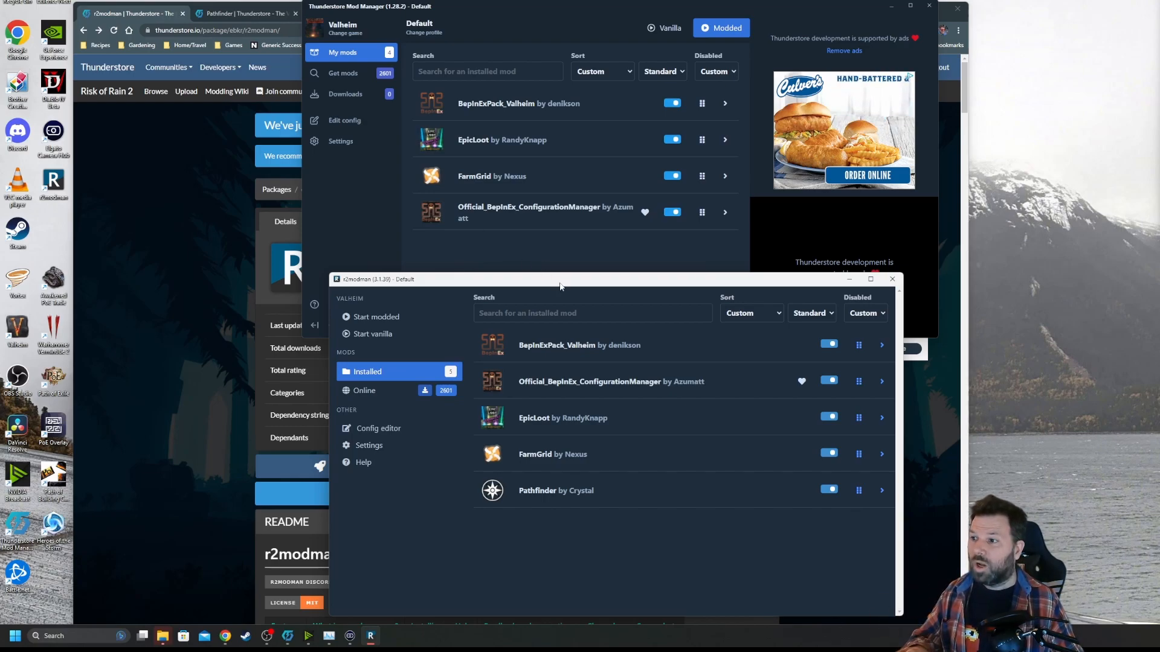
{"action": "left_click_drag", "start_coordinate": [560, 279], "coordinate": [357, 277]}
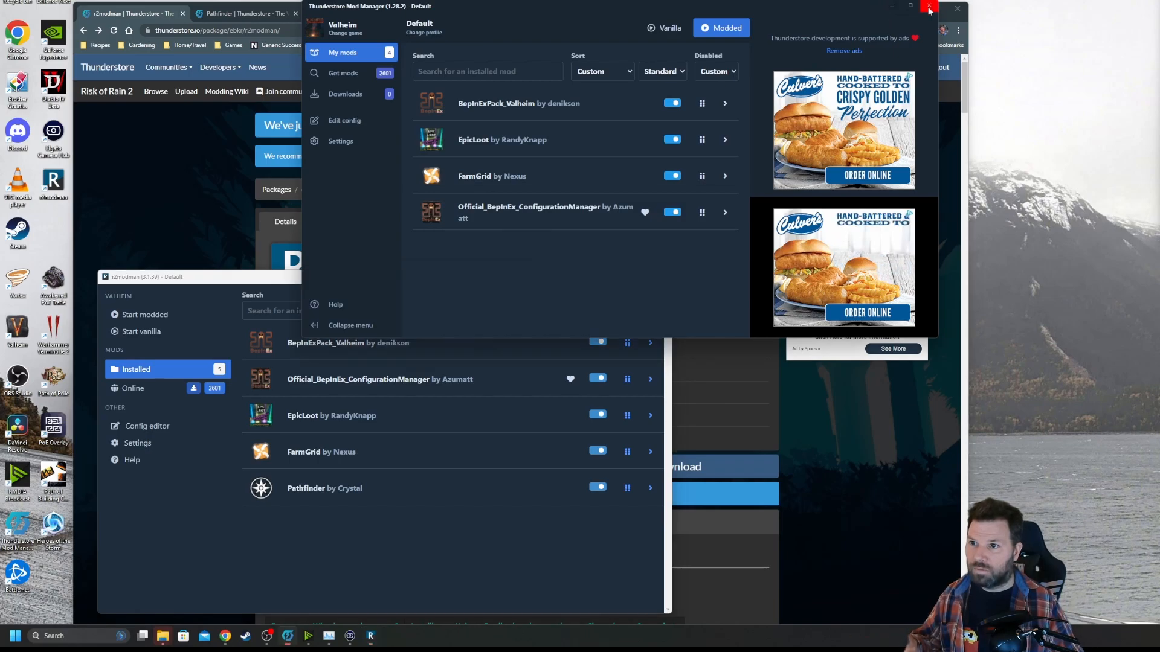
{"action": "left_click", "coordinate": [929, 7]}
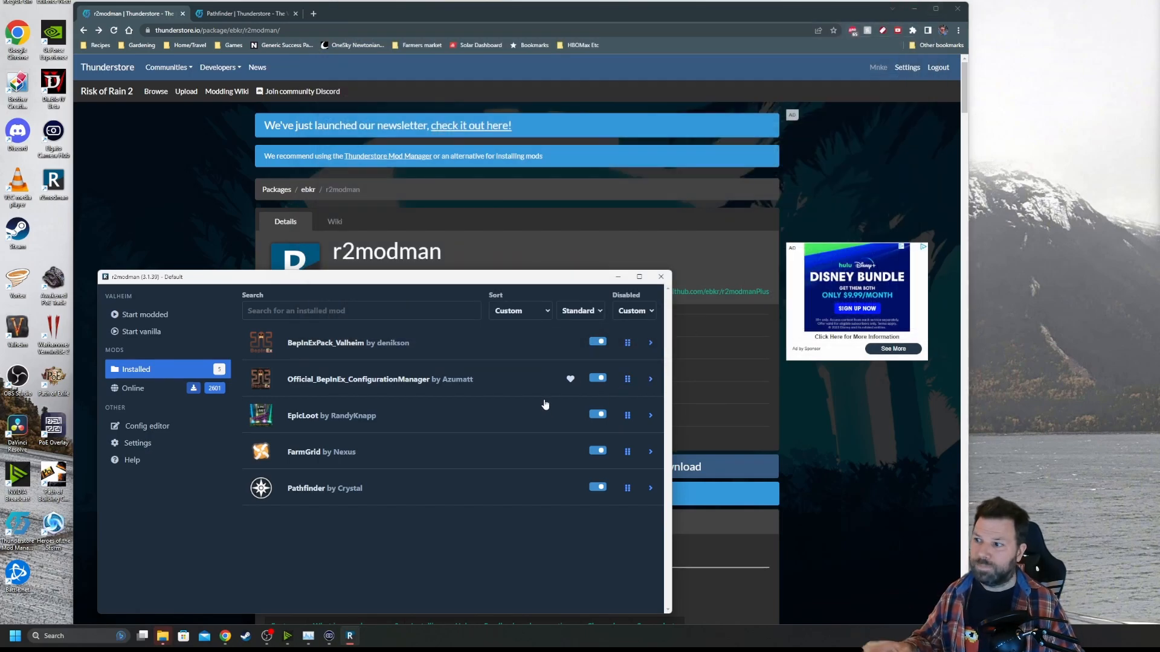